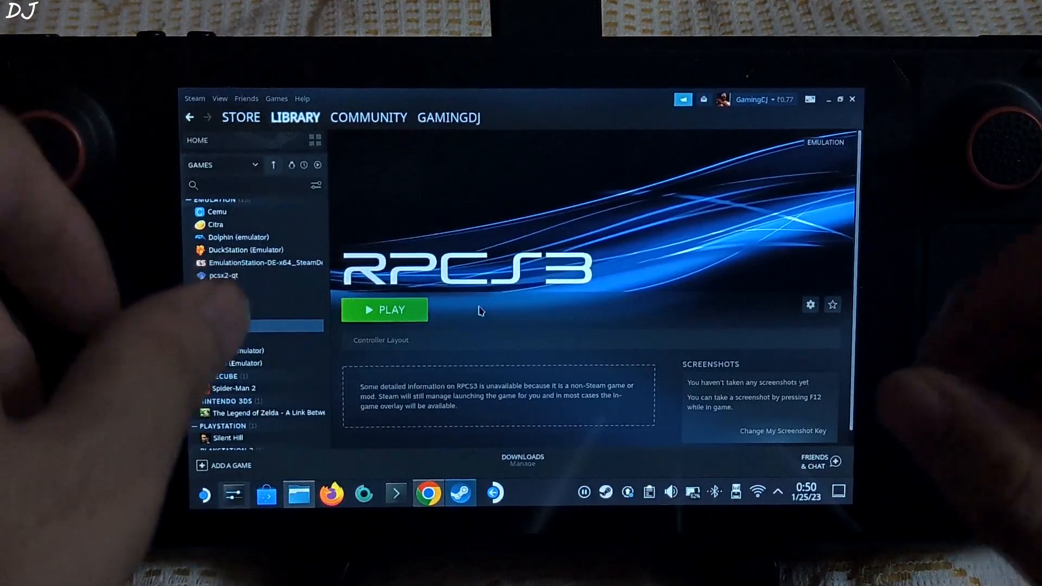
Leave Steam's RPCS3 library page and bring up the Dolphin file manager at the home folder
scroll(down, 3)
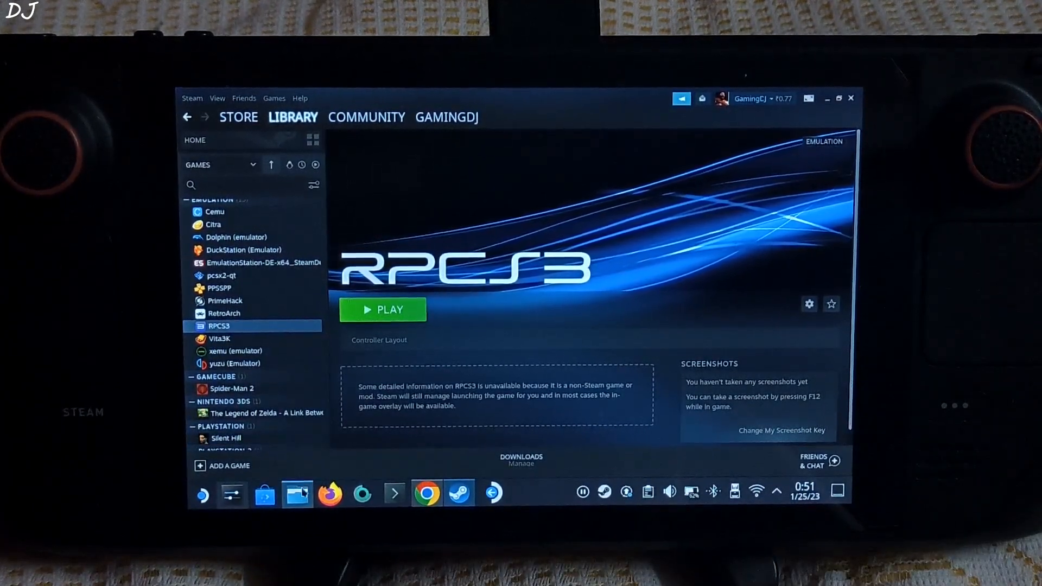
click(296, 494)
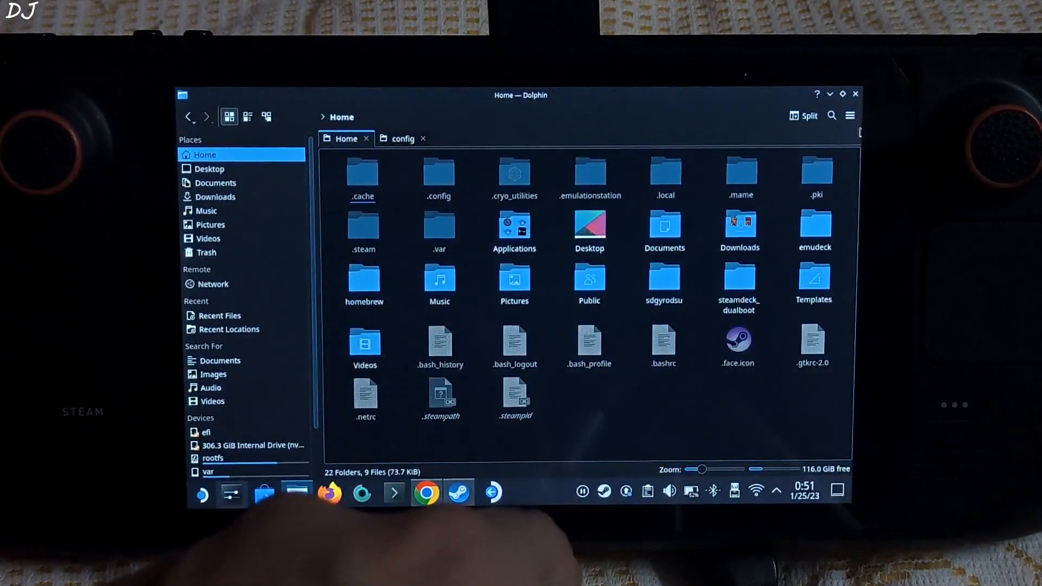
Browse into .var > app > net.rpcs3.RPCS3 > config > rpcs3 to reach RPCS3's settings folder
click(850, 115)
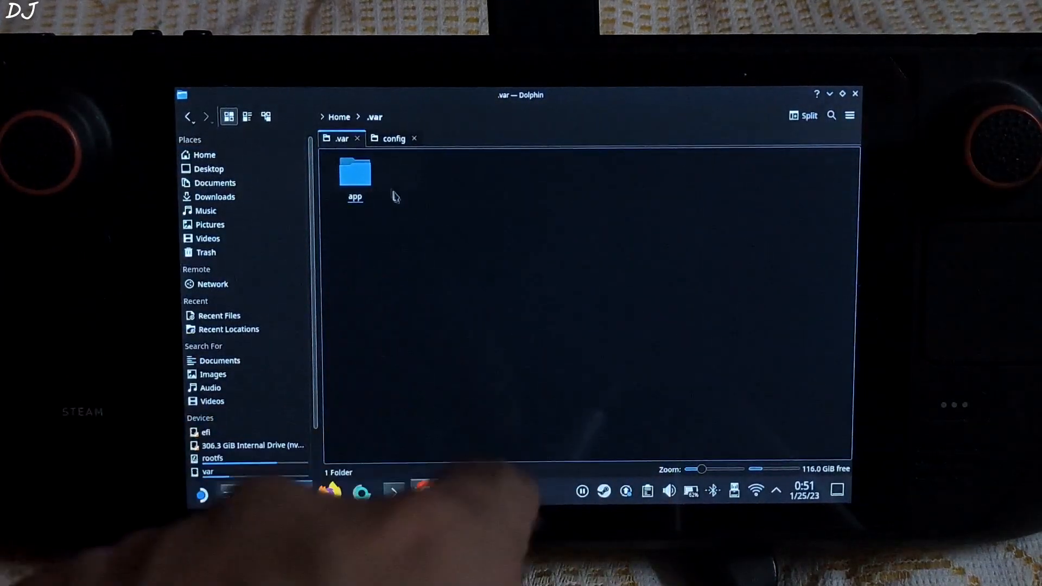
double_click(355, 172)
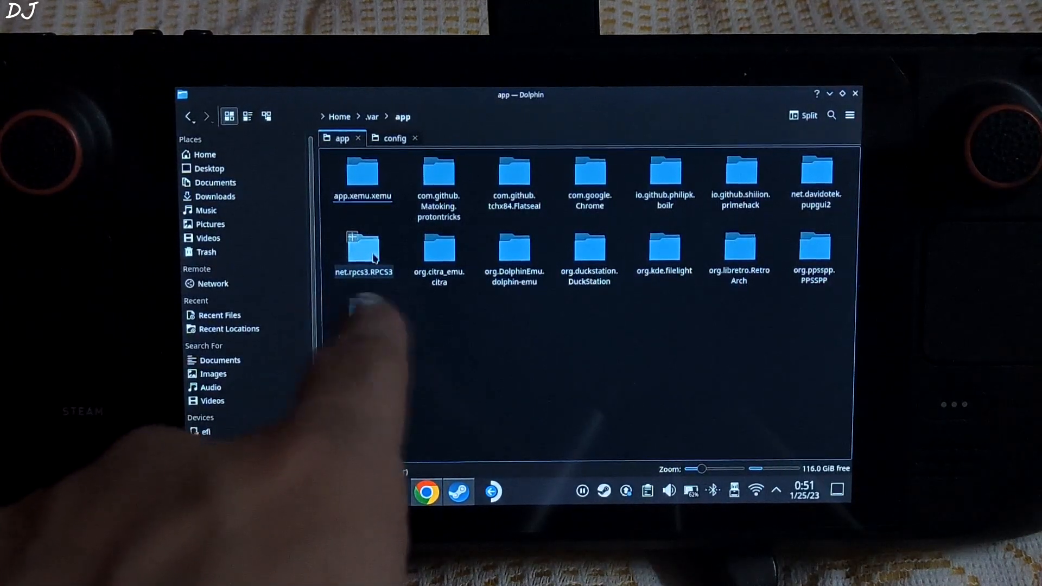
double_click(363, 250)
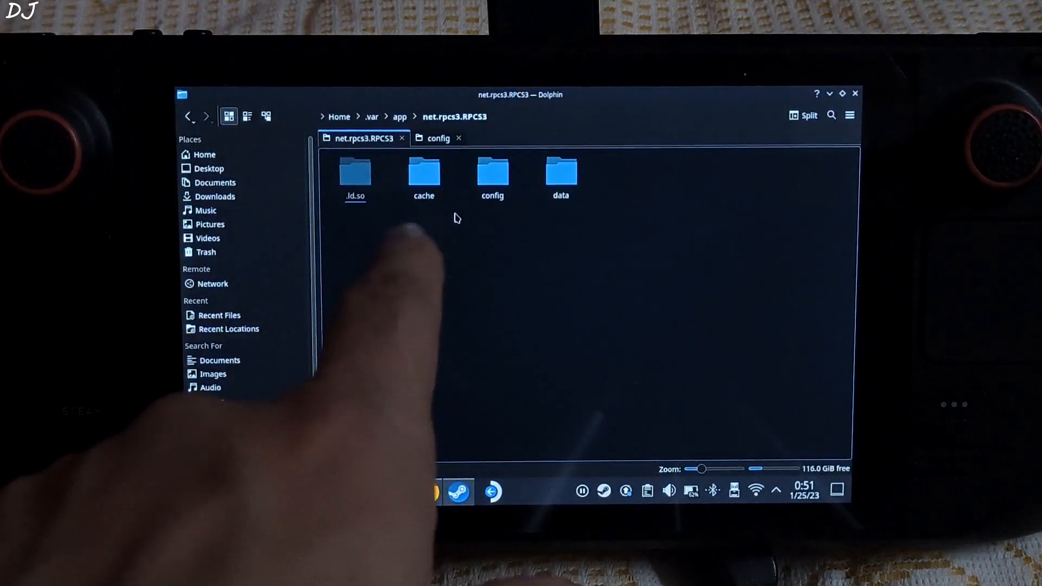
click(493, 173)
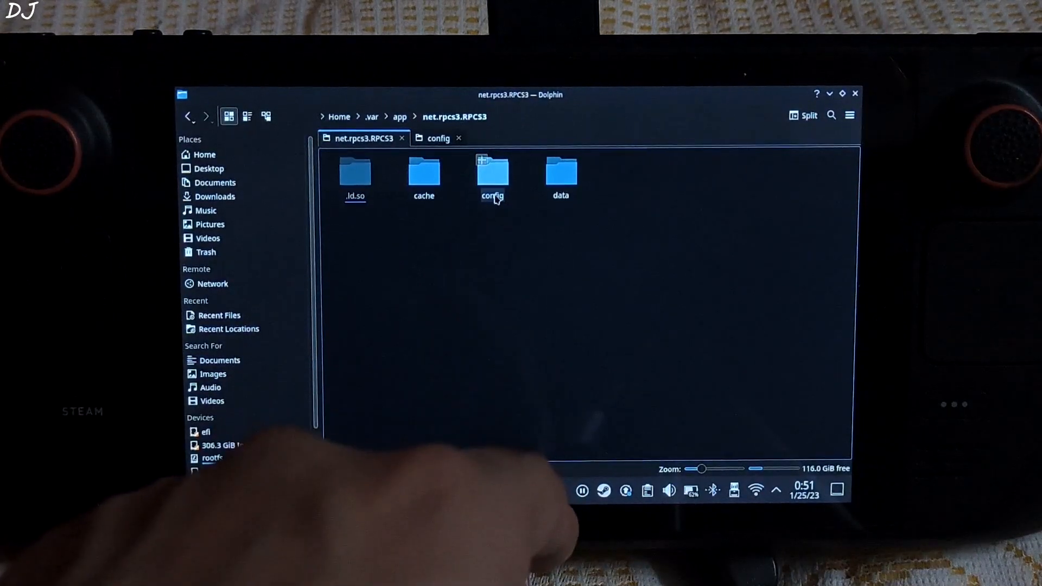
double_click(493, 175)
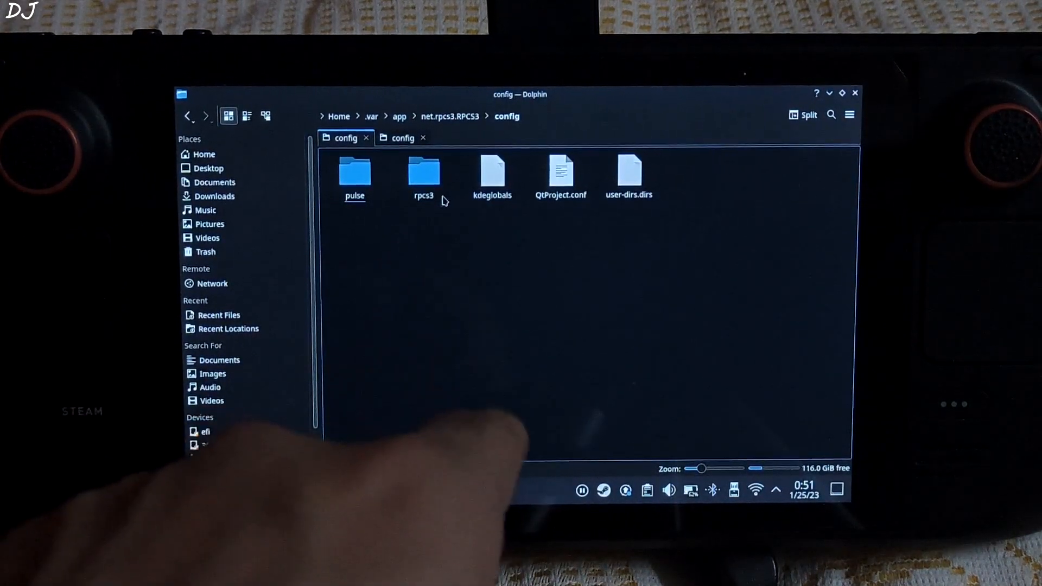
double_click(424, 172)
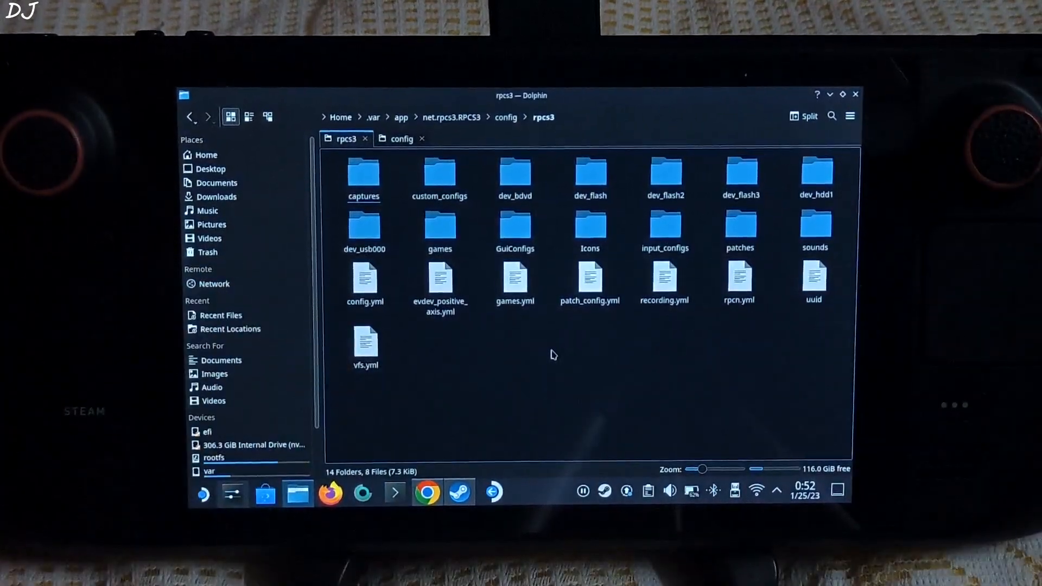
Select config.yml and return to the Steam library window
click(363, 279)
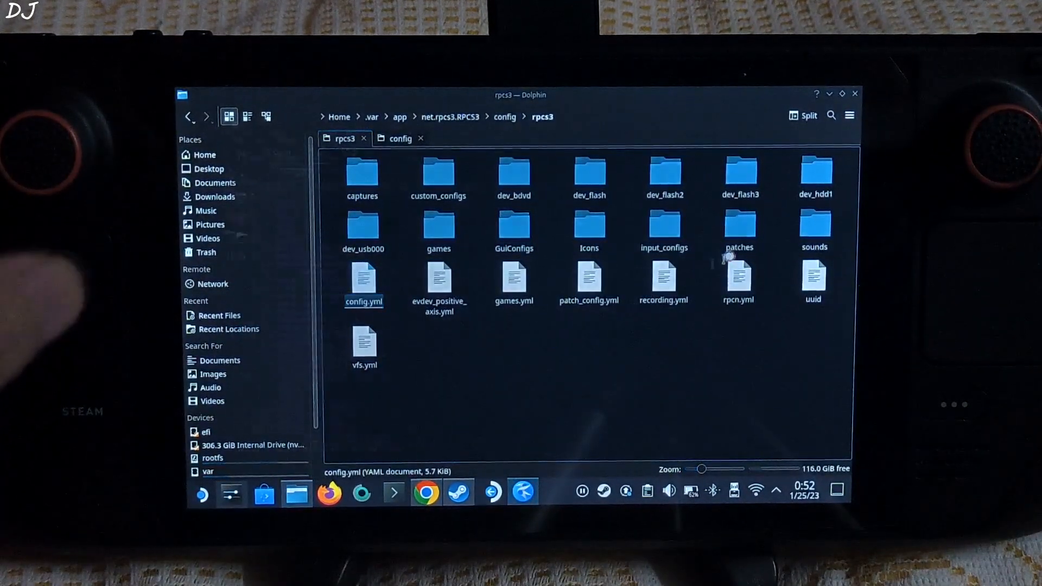
double_click(364, 278)
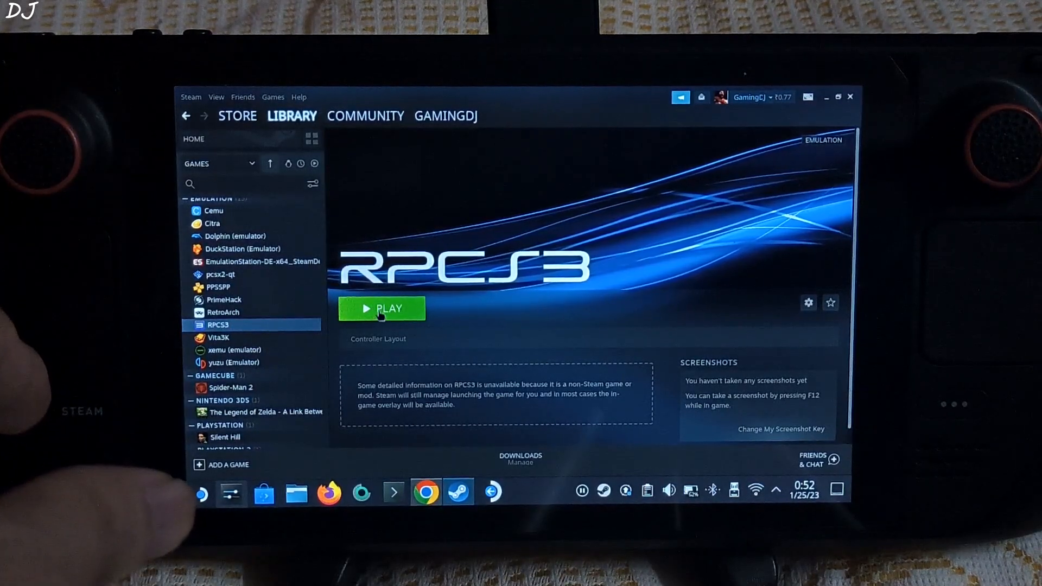
Launch RPCS3 from its Steam library entry
click(381, 309)
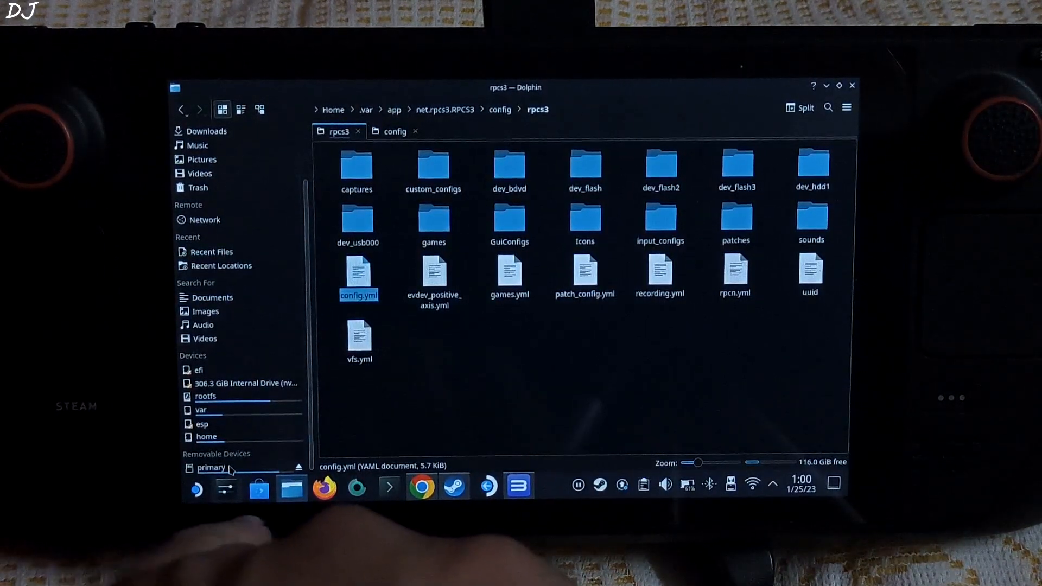
Browse the primary SD card into Emulation > roms > ps3 > Demon's Souls (USA), then bring RPCS3 forward
click(212, 467)
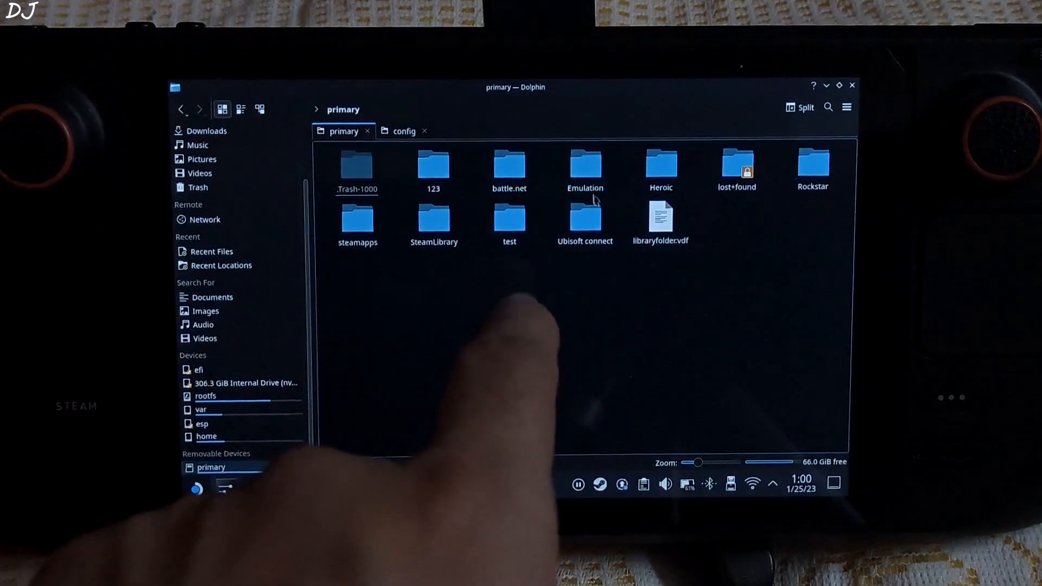
double_click(584, 165)
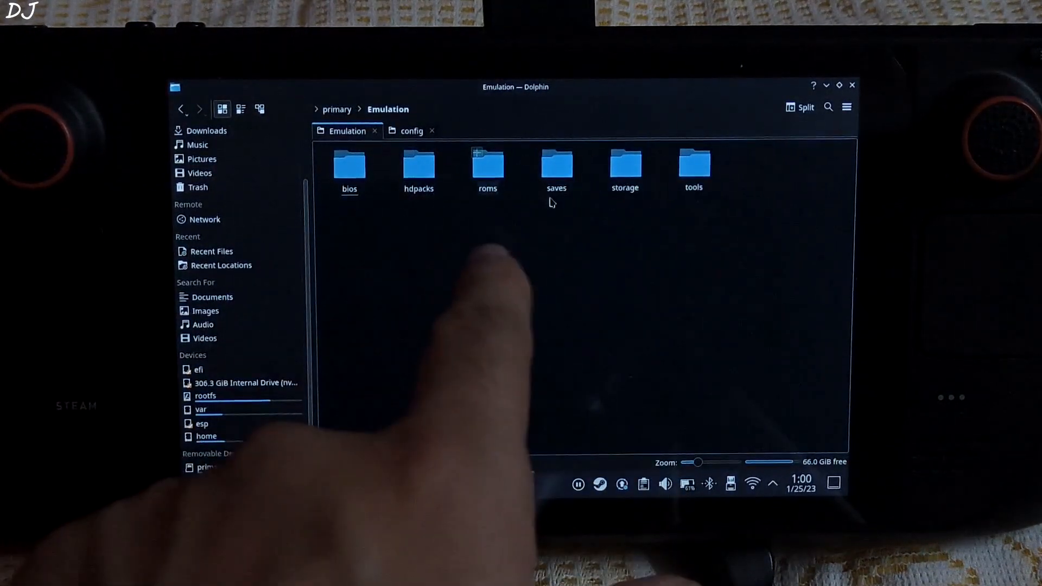
double_click(487, 166)
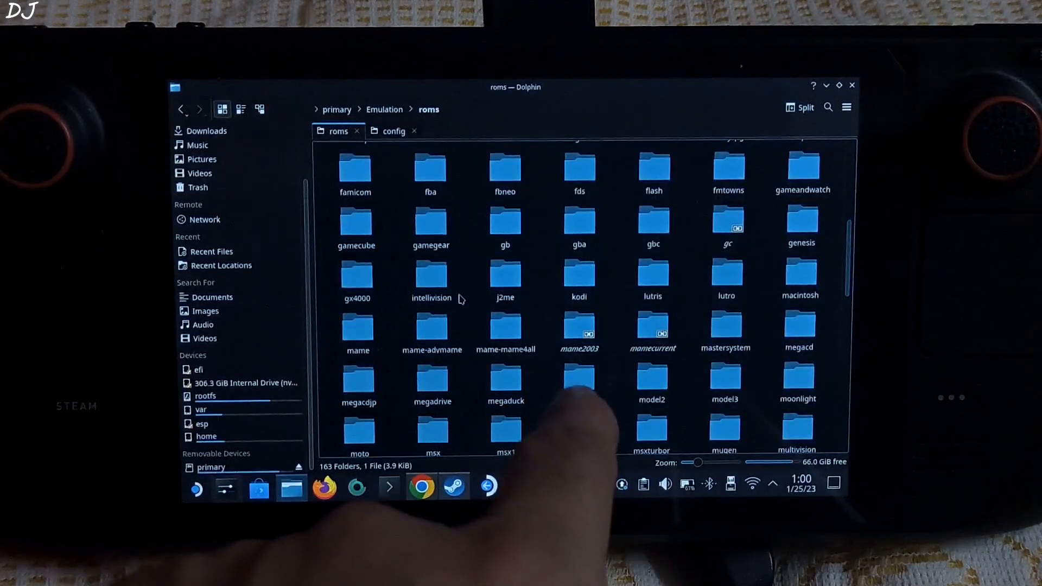
scroll(down, 3)
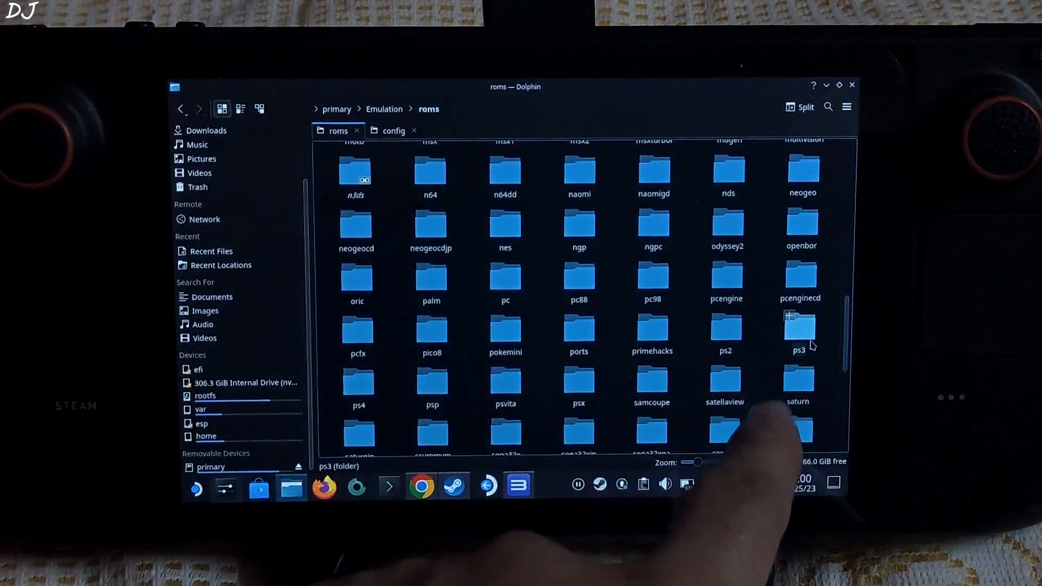
double_click(801, 332)
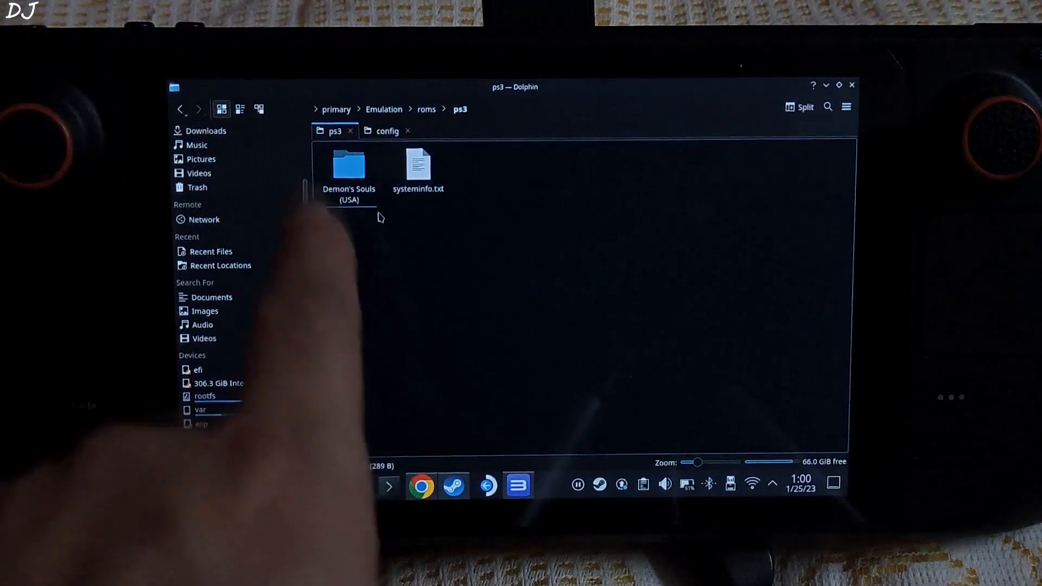
double_click(349, 169)
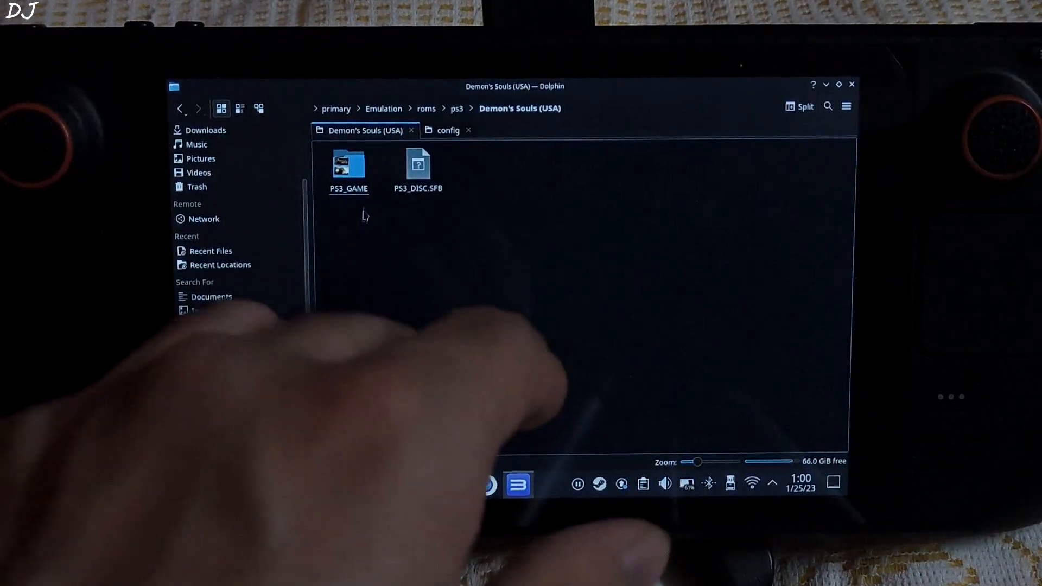
double_click(348, 166)
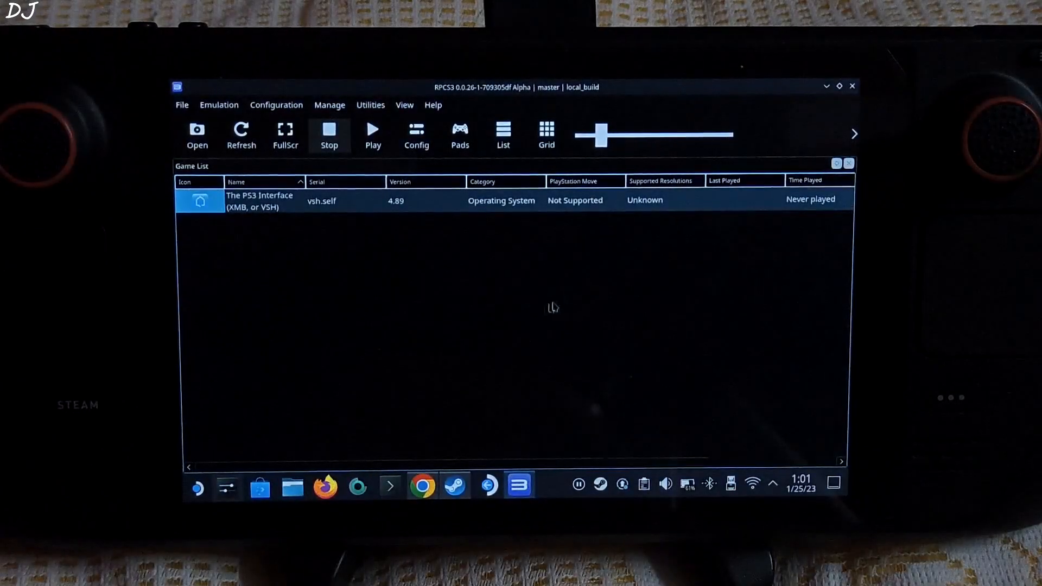
Add the SD card's Emulation/roms/ps3/Demon's Souls (USA) folder as a game via File > Add Games
click(182, 104)
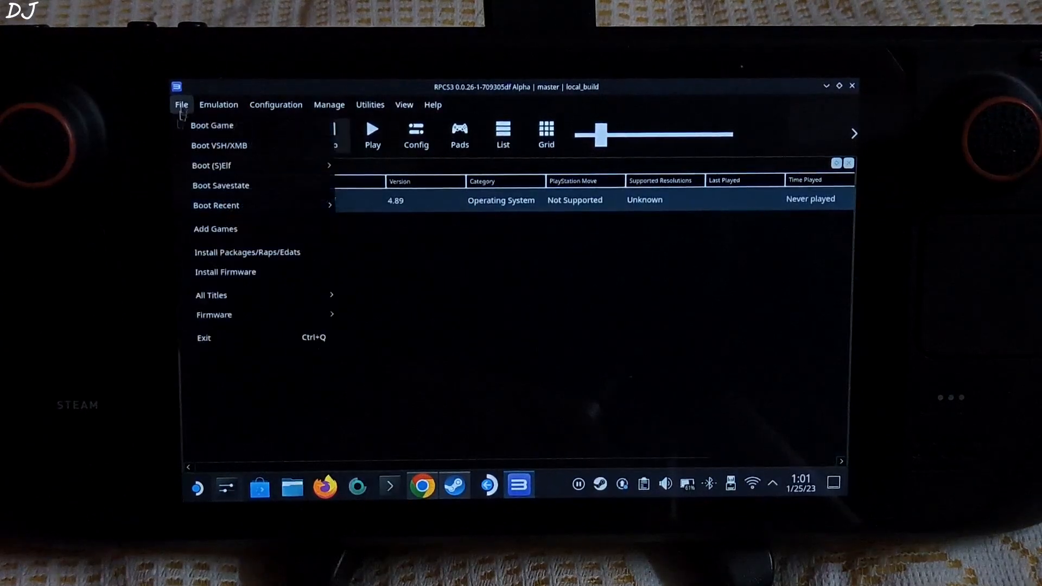
click(215, 229)
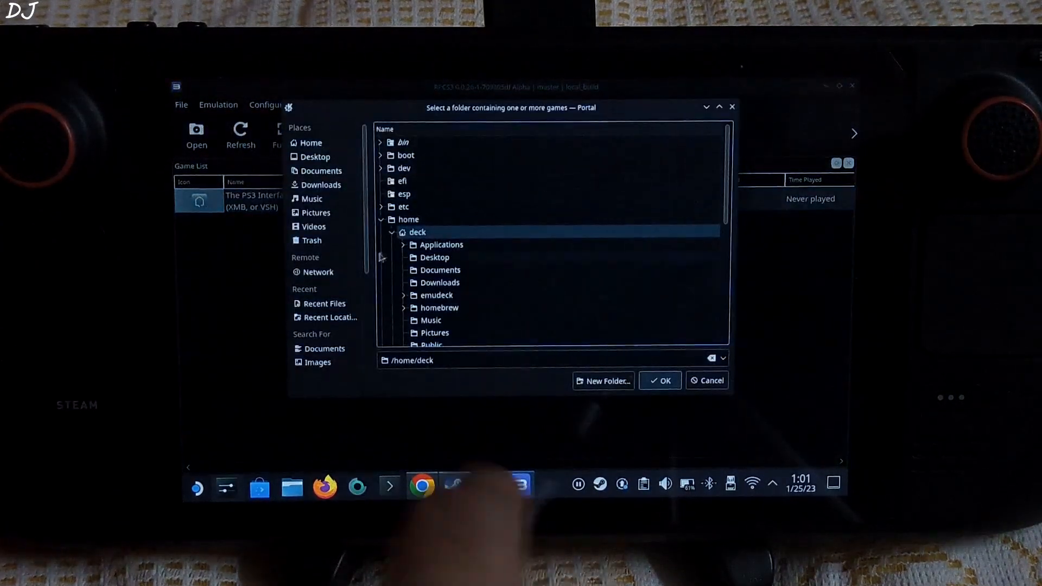
scroll(down, 3)
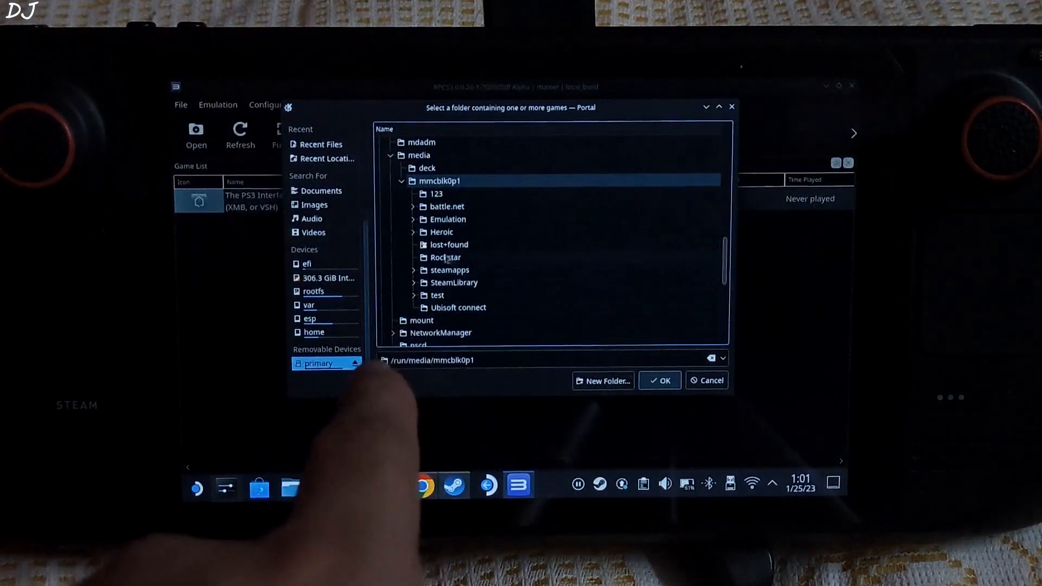
click(448, 220)
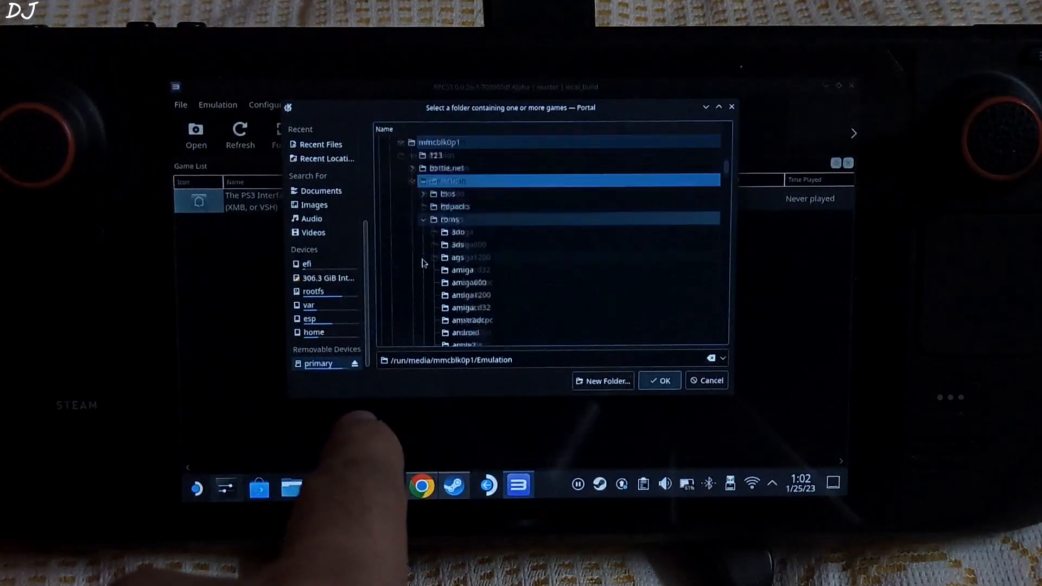
scroll(down, 3)
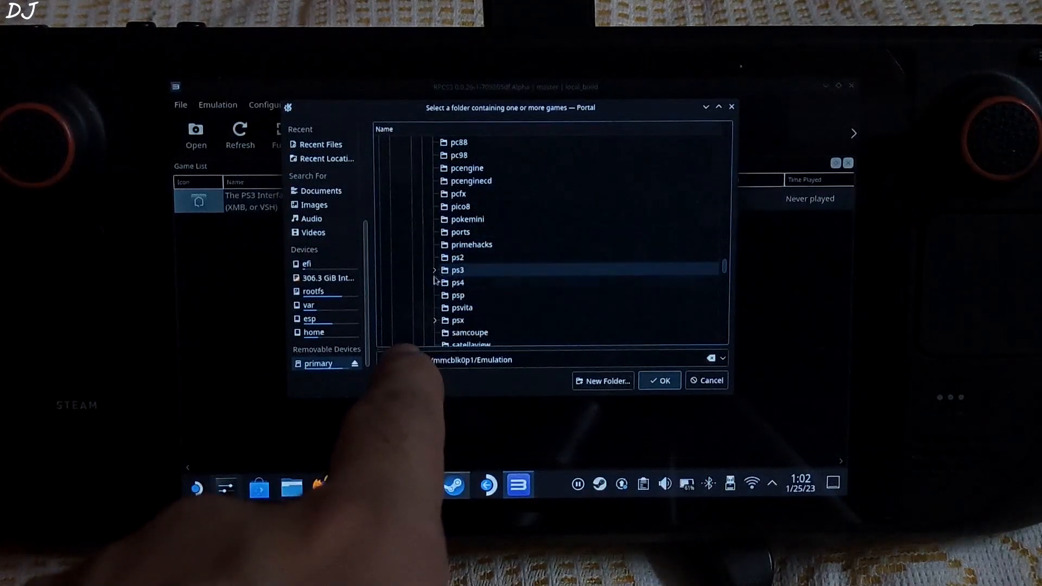
click(434, 270)
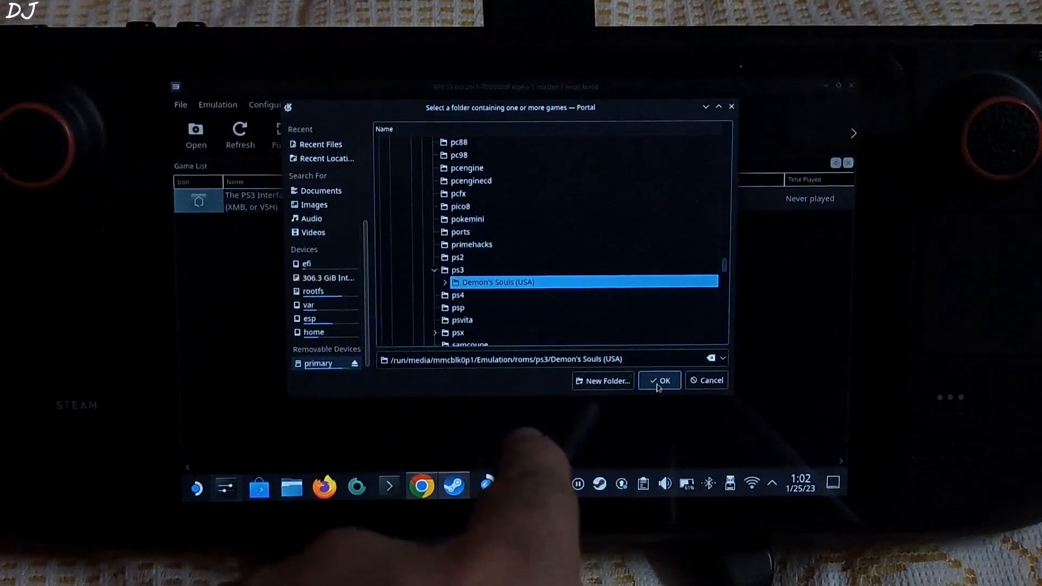
click(659, 380)
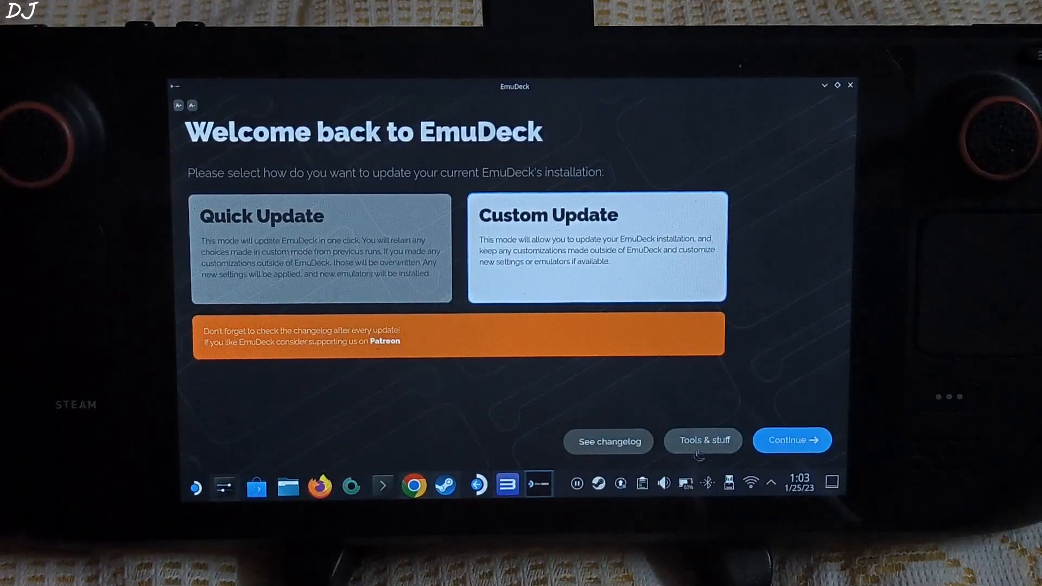
Launch Steam ROM Manager from Tools & Stuff, agreeing to close Steam first
click(702, 440)
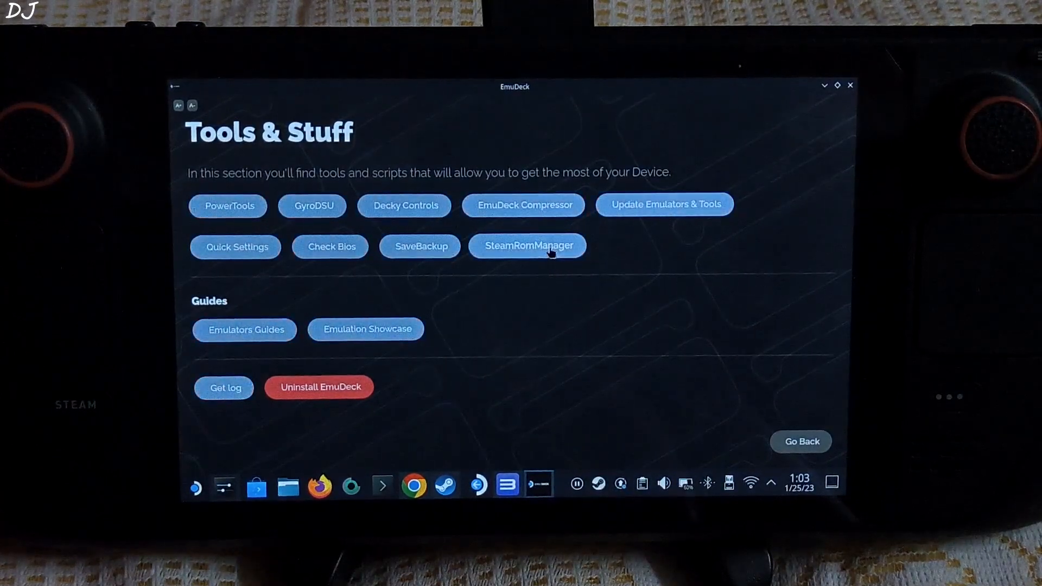
click(527, 246)
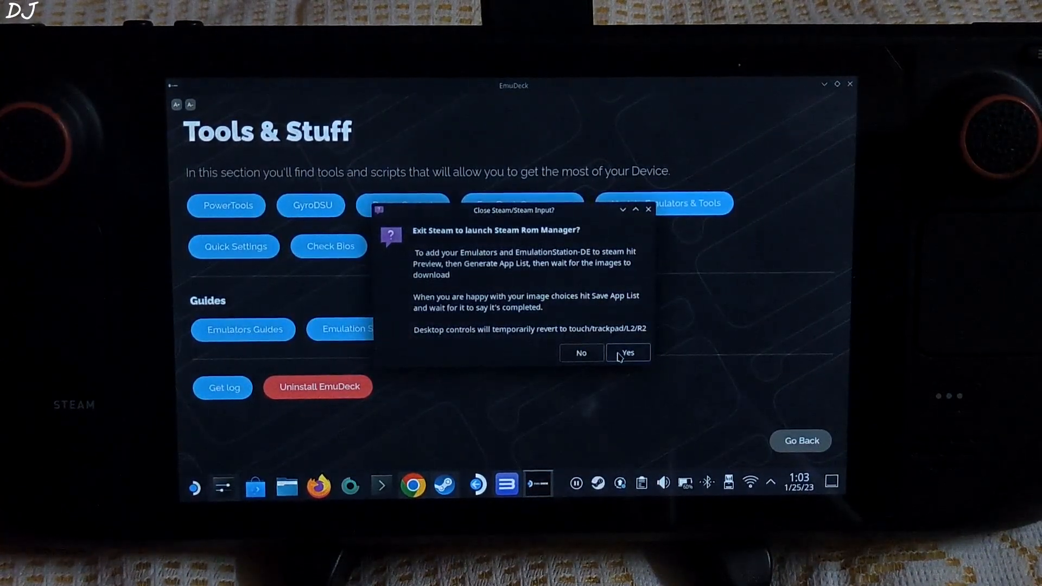
click(626, 352)
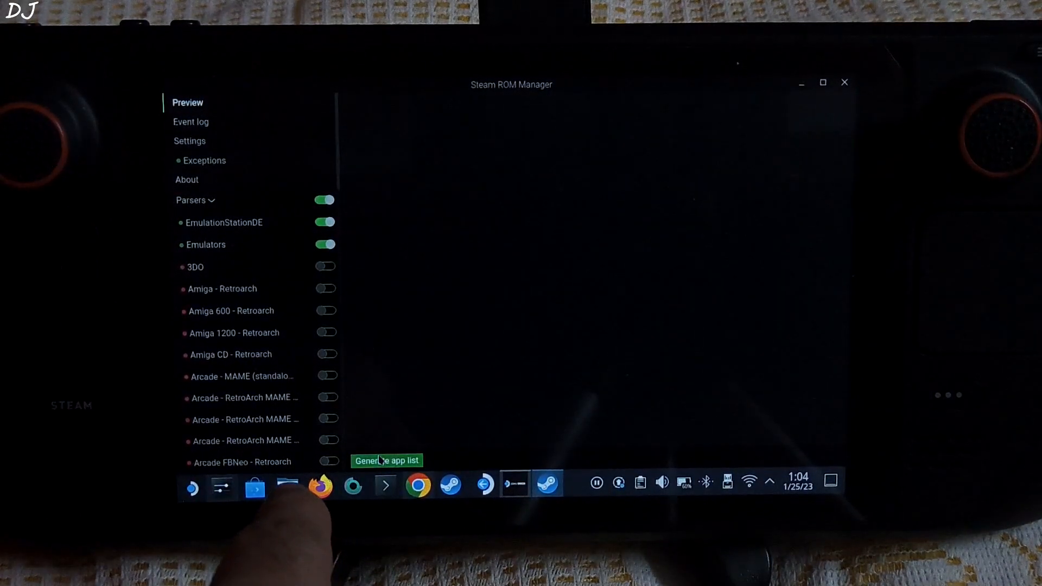
Generate the app list for Steam and leave Steam ROM Manager
click(387, 460)
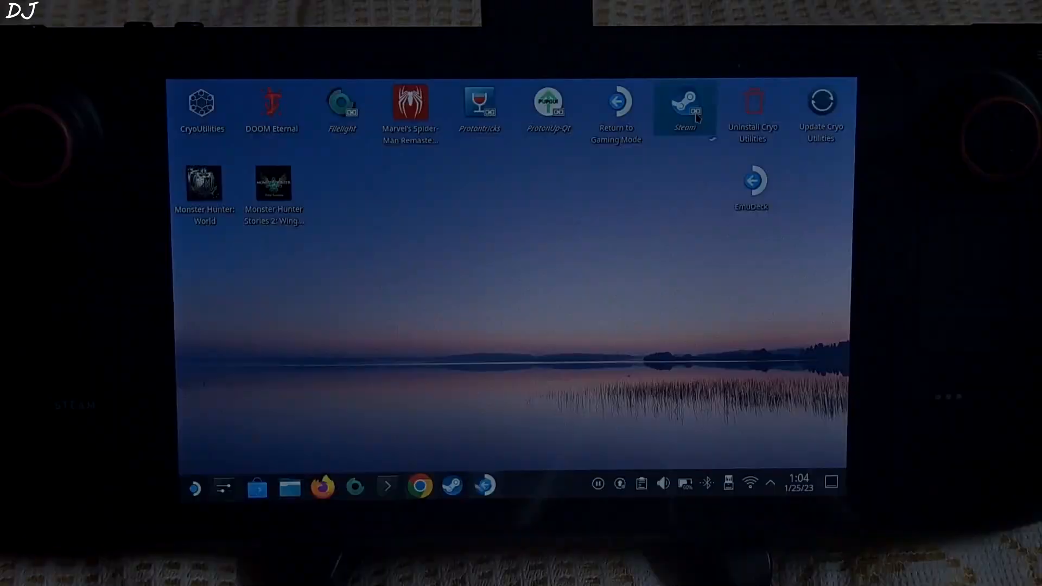
Start Steam, check Recent Games for Demon's Souls, then move to the YouTube RPCS3 video in Chrome
click(684, 107)
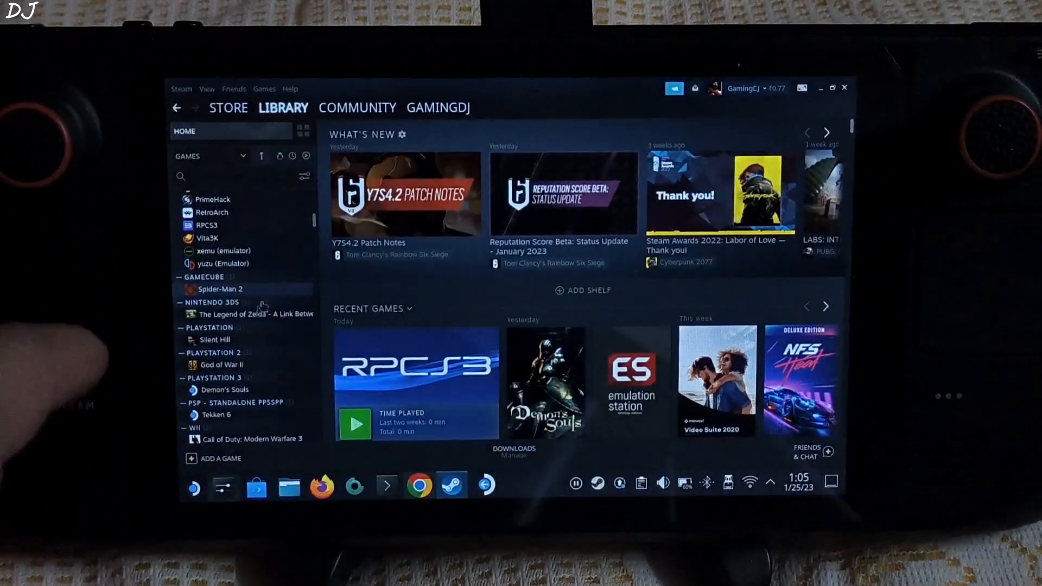
click(224, 390)
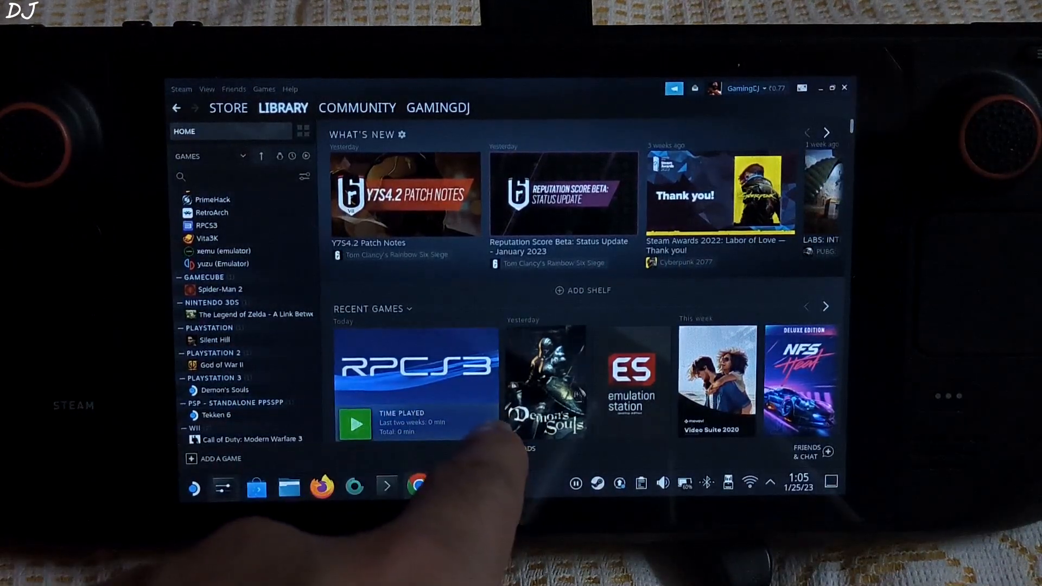
scroll(down, 3)
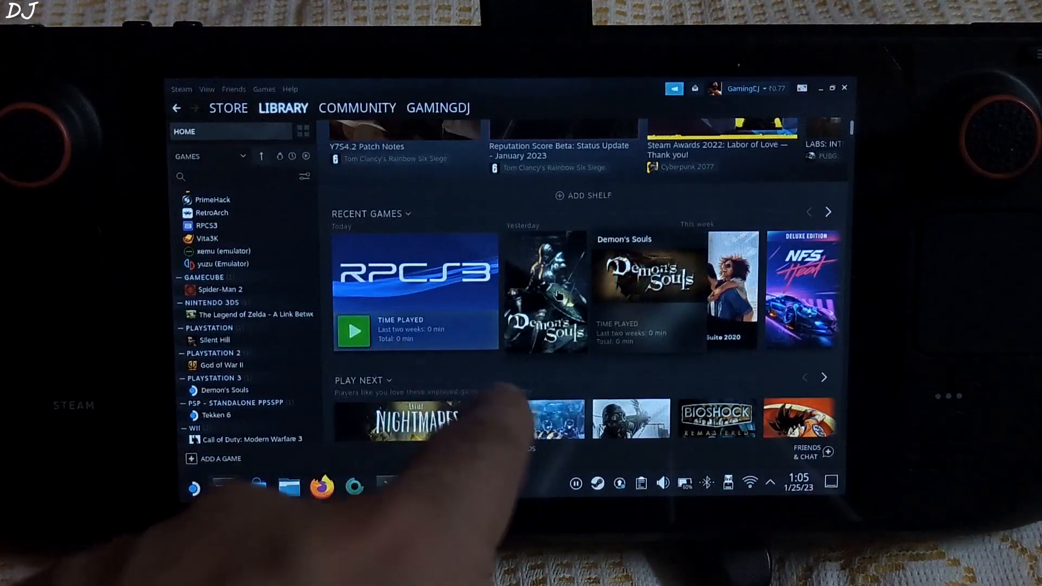
click(223, 389)
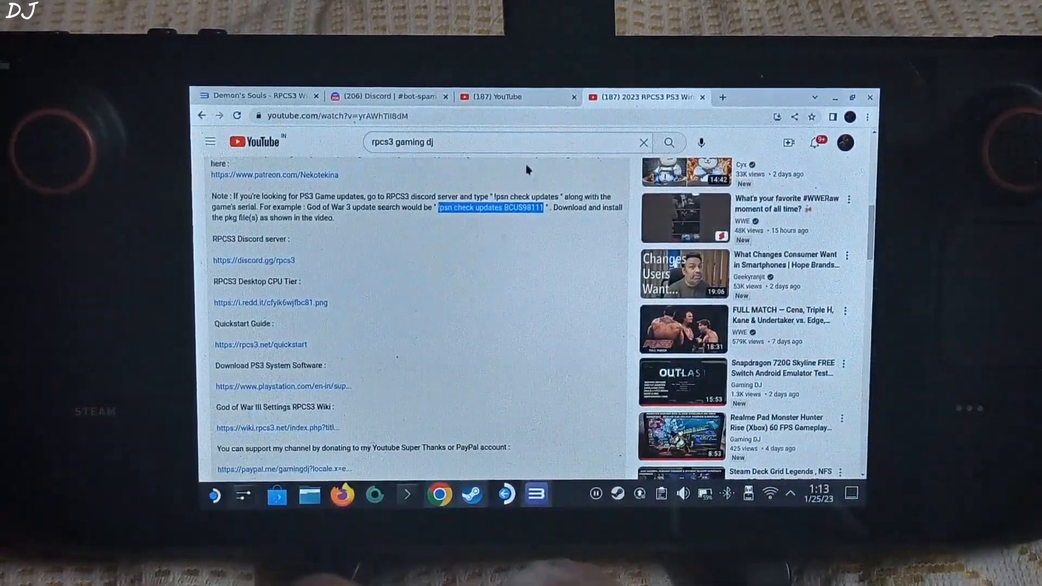
Paste the PSN update-check command into the RPCS3 bot-spam channel search in Discord
click(389, 97)
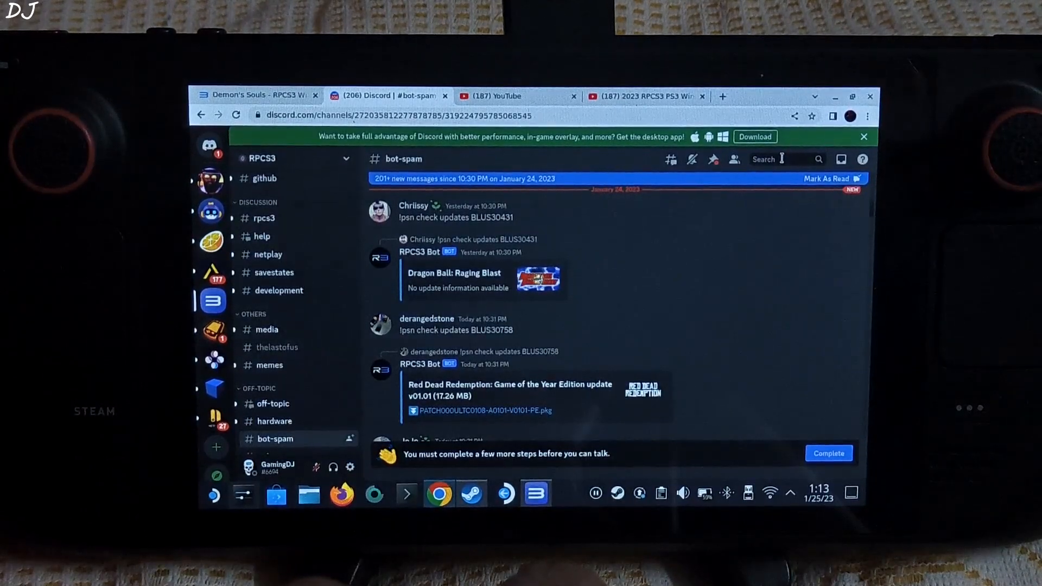
right_click(777, 159)
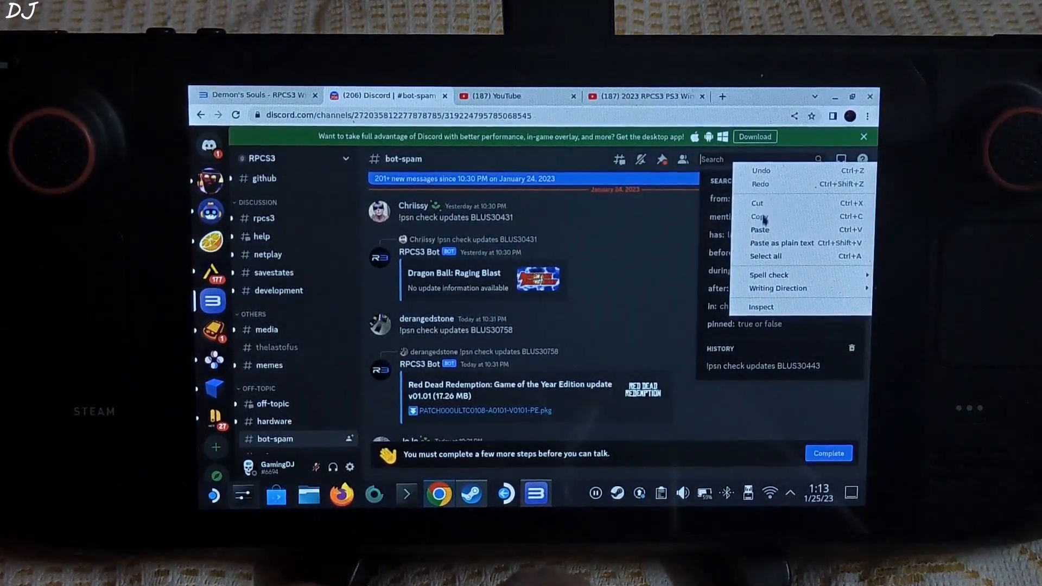
click(759, 229)
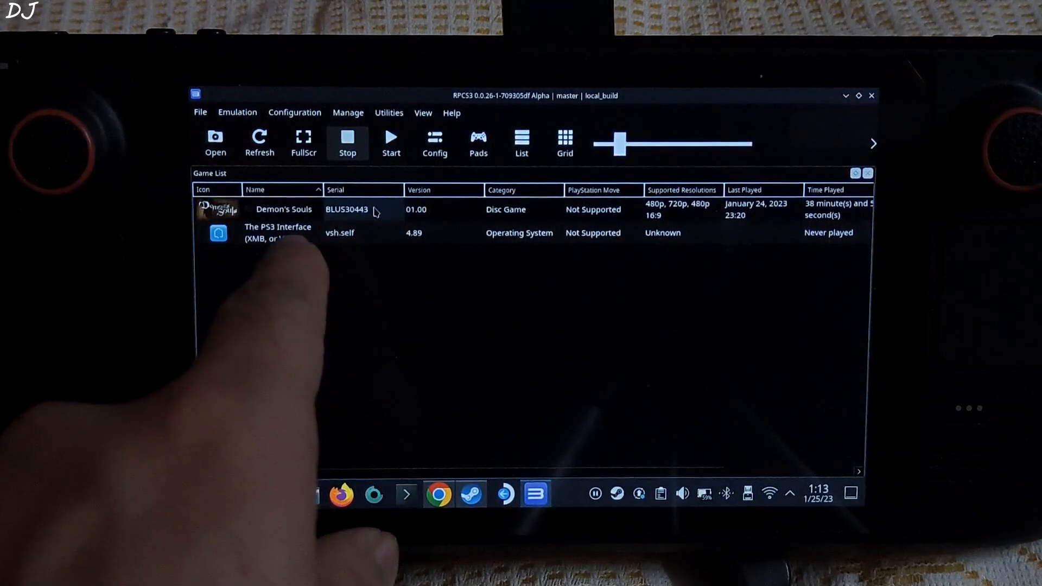
Copy Demon's Souls name and serial from the RPCS3 game list via Copy Info
right_click(283, 210)
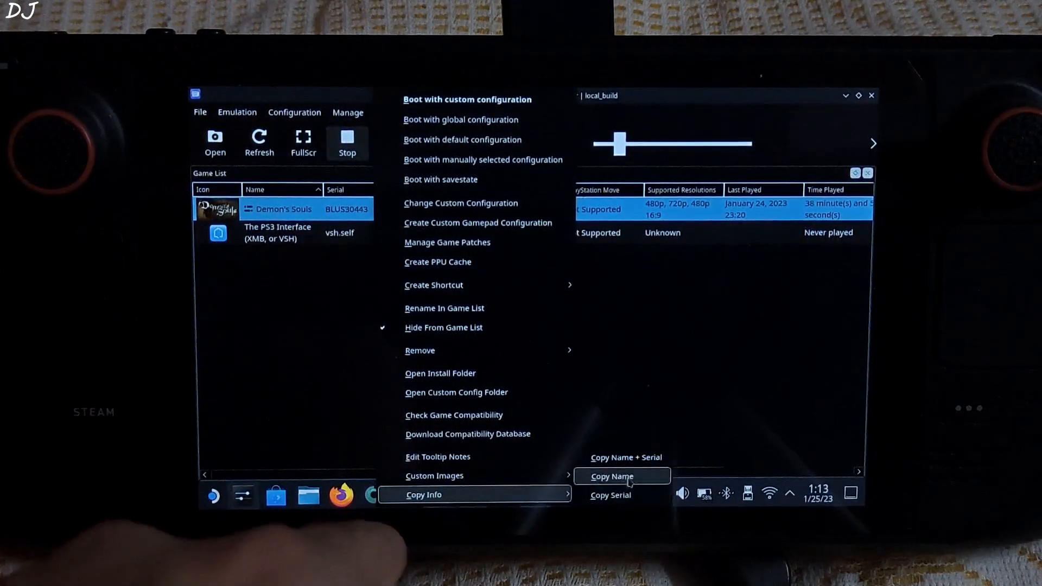
click(610, 477)
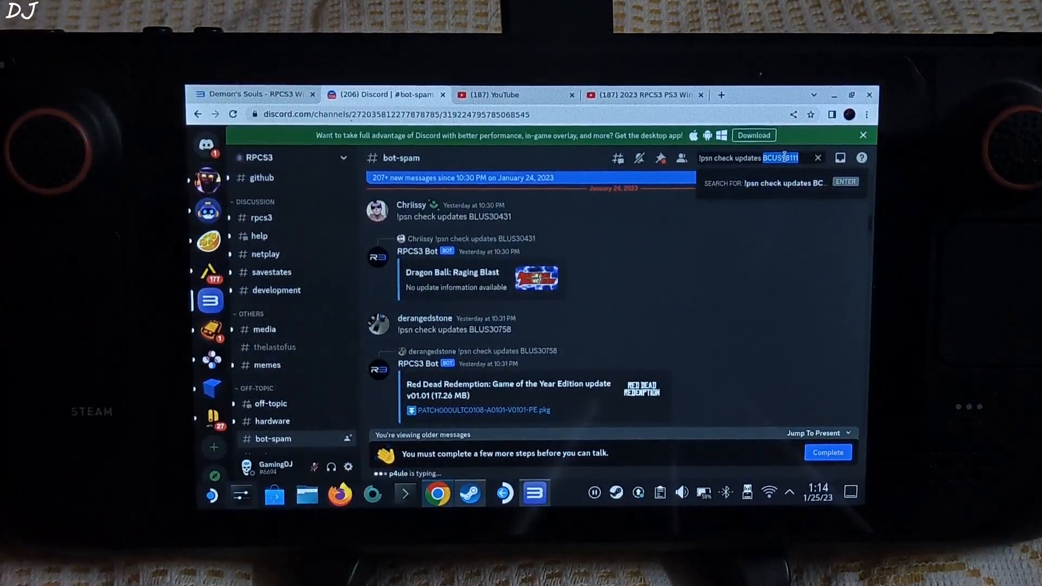
Search Discord for BLUS30443 and download The Last of Us 1.11 update .pkg despite the warning
text(BLUS30443)
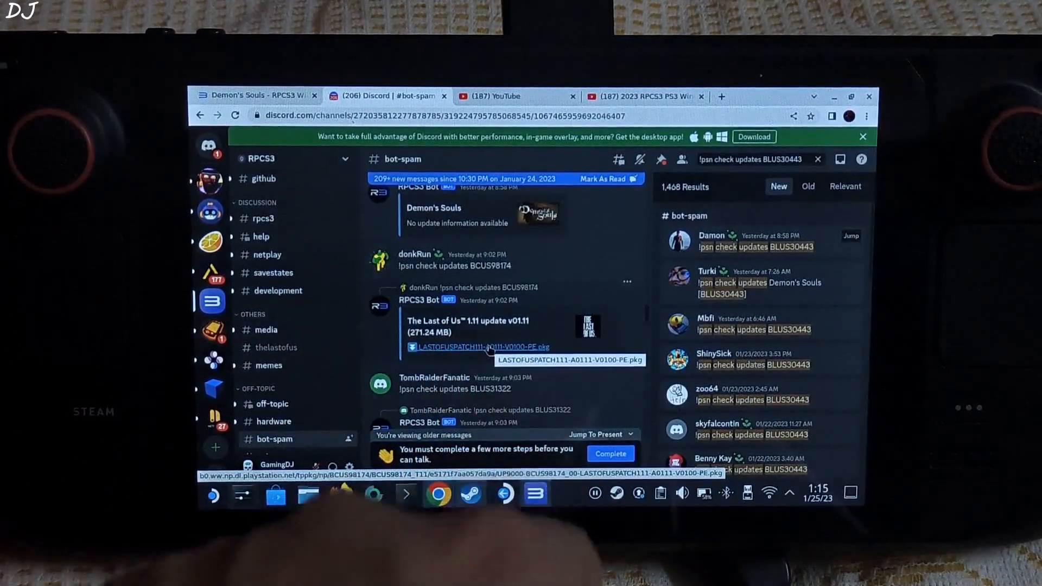
click(478, 346)
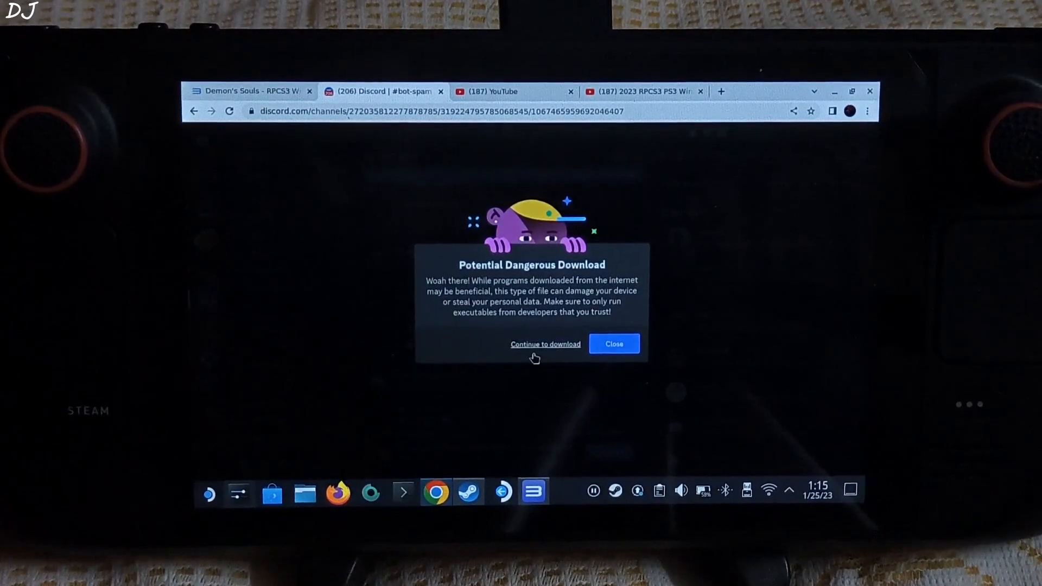
click(612, 344)
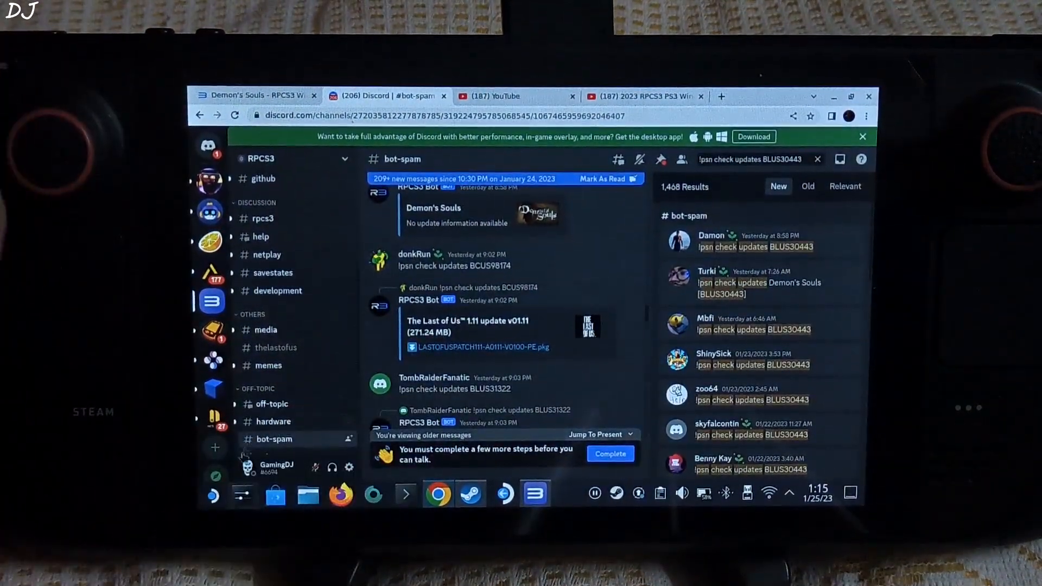
Show the downloaded update package in its folder from Chrome's downloads
click(479, 345)
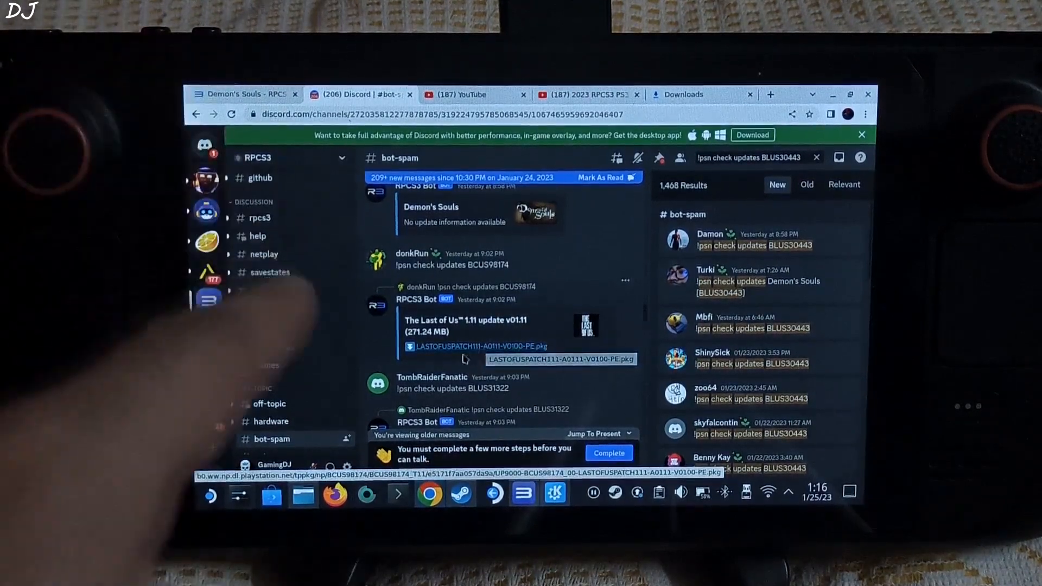
right_click(475, 347)
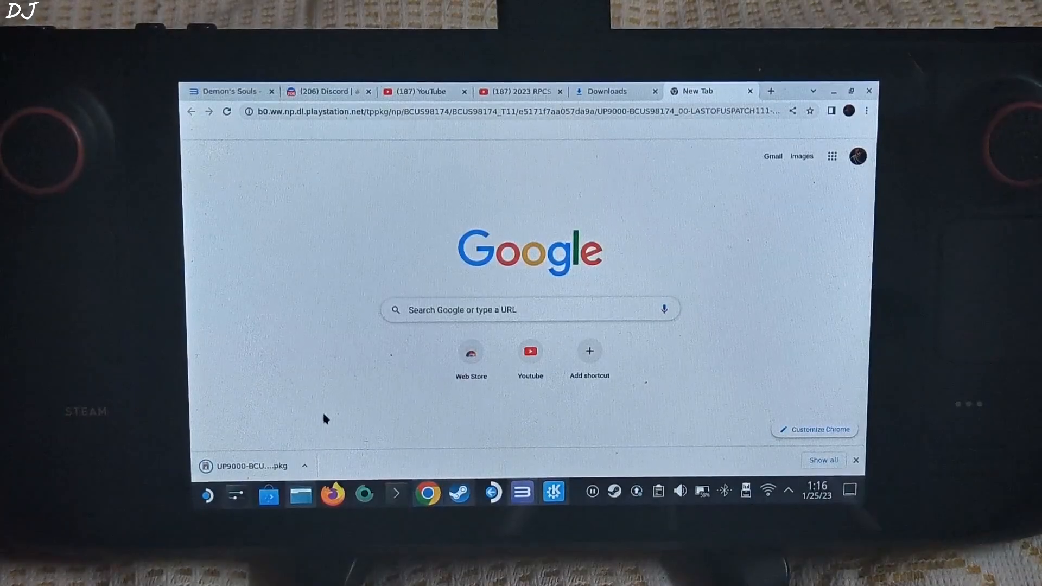
click(304, 466)
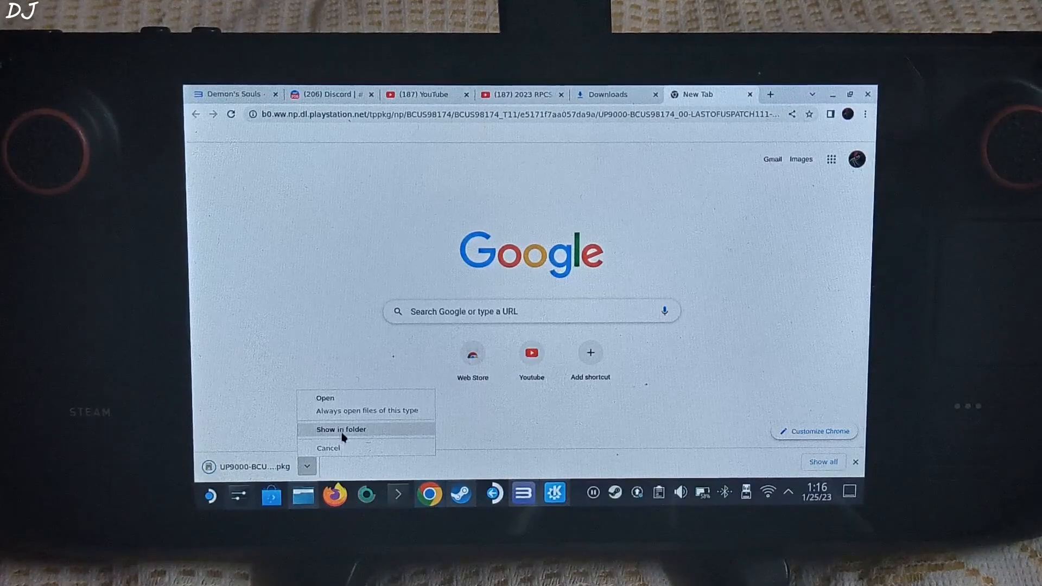
click(339, 430)
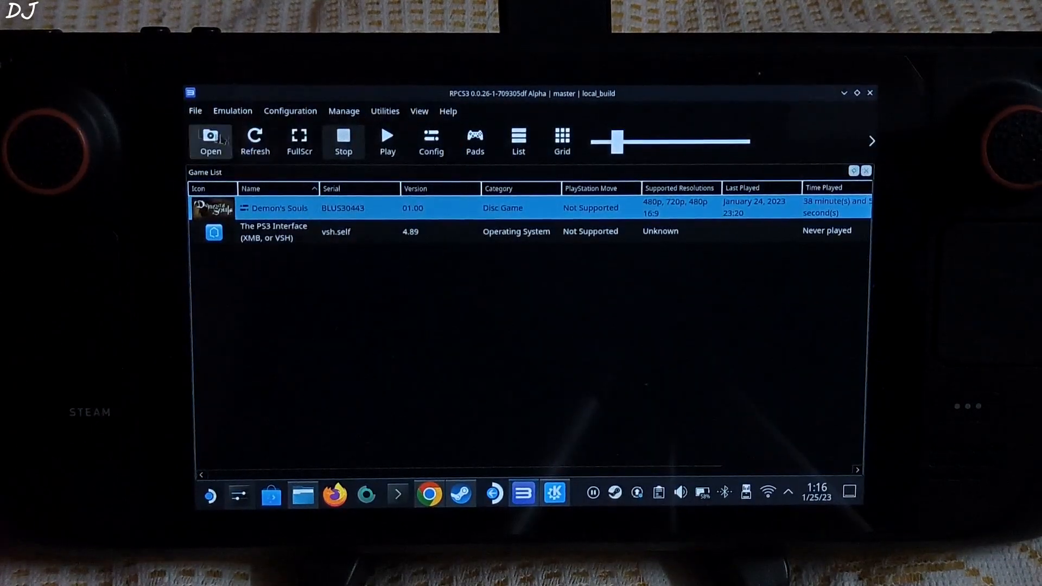
Install the UP9000 Last of Us 1.11 update .pkg from Downloads via Install Packages/Raps/Edats
click(195, 111)
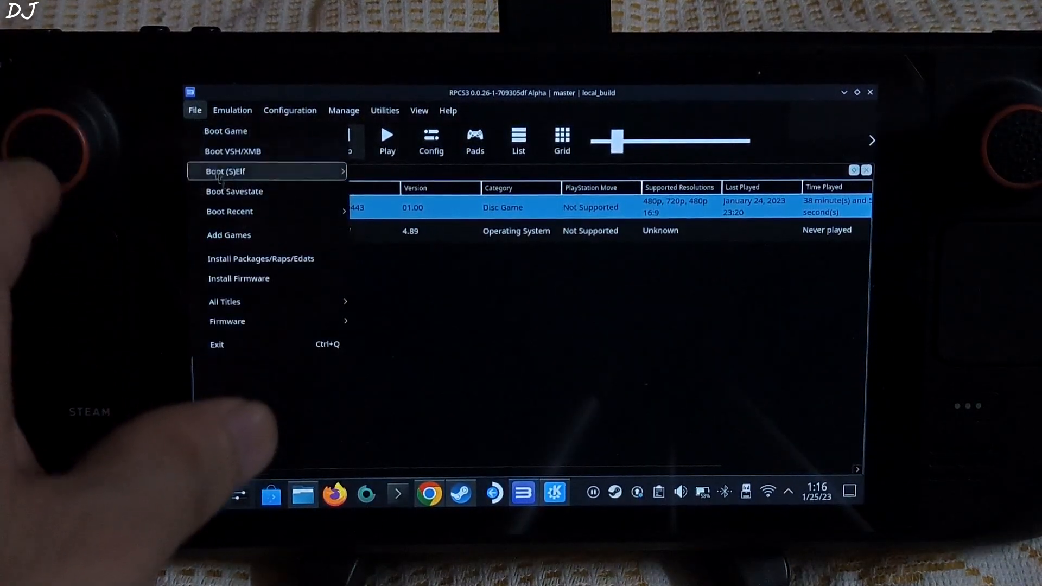
mouse_move(268, 258)
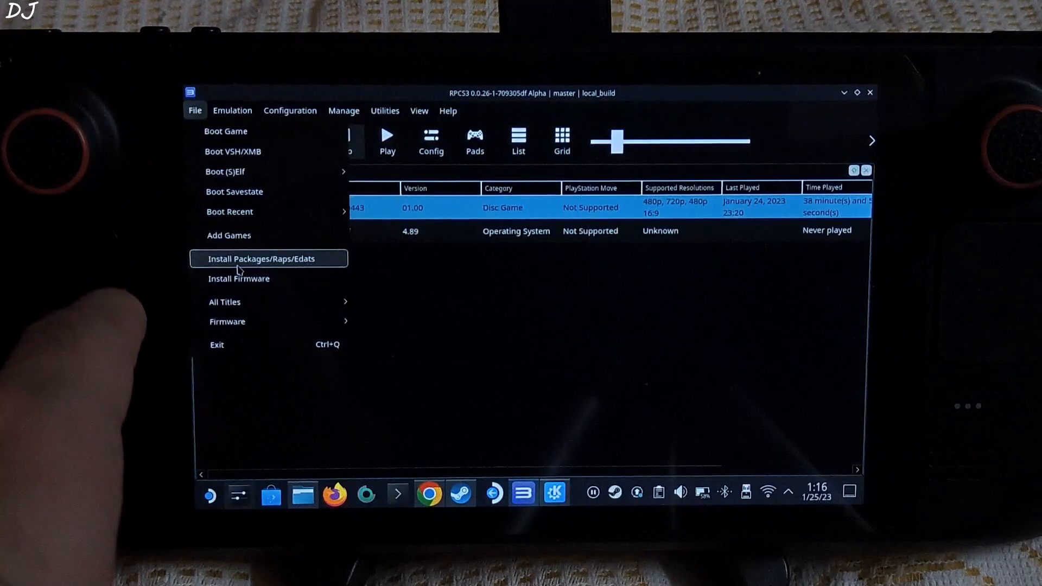
click(268, 258)
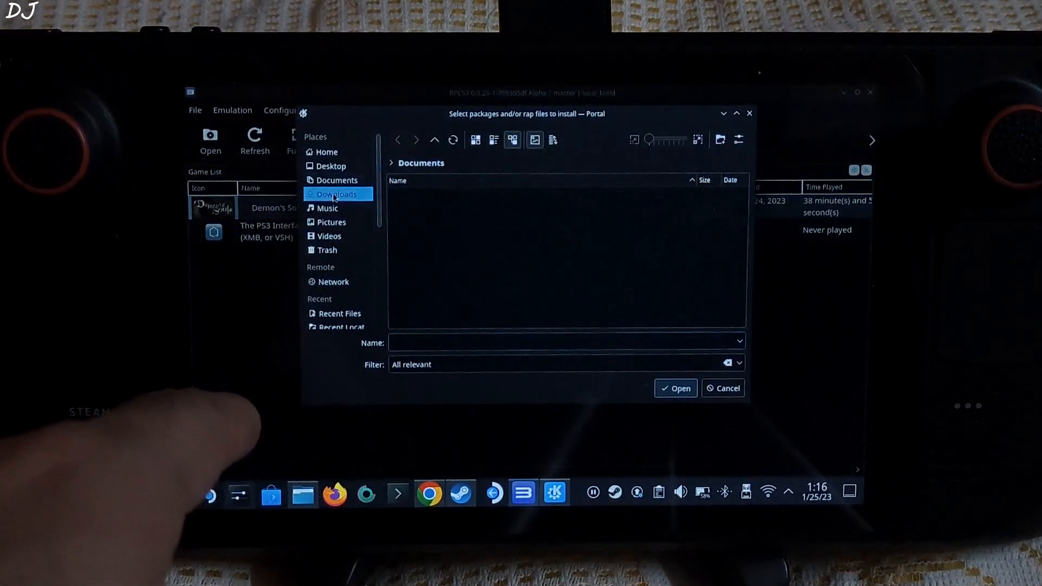
click(336, 194)
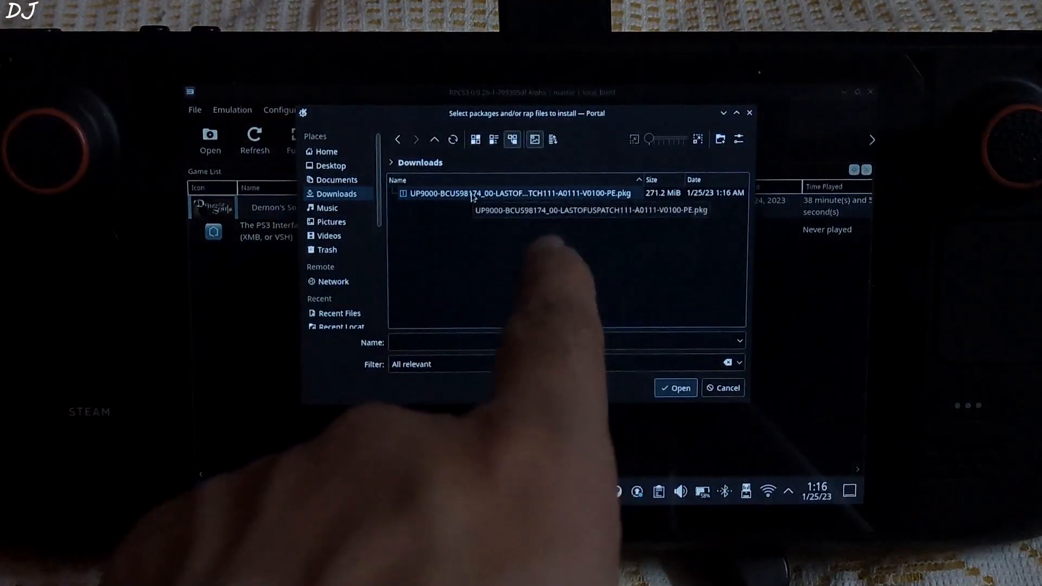
click(522, 193)
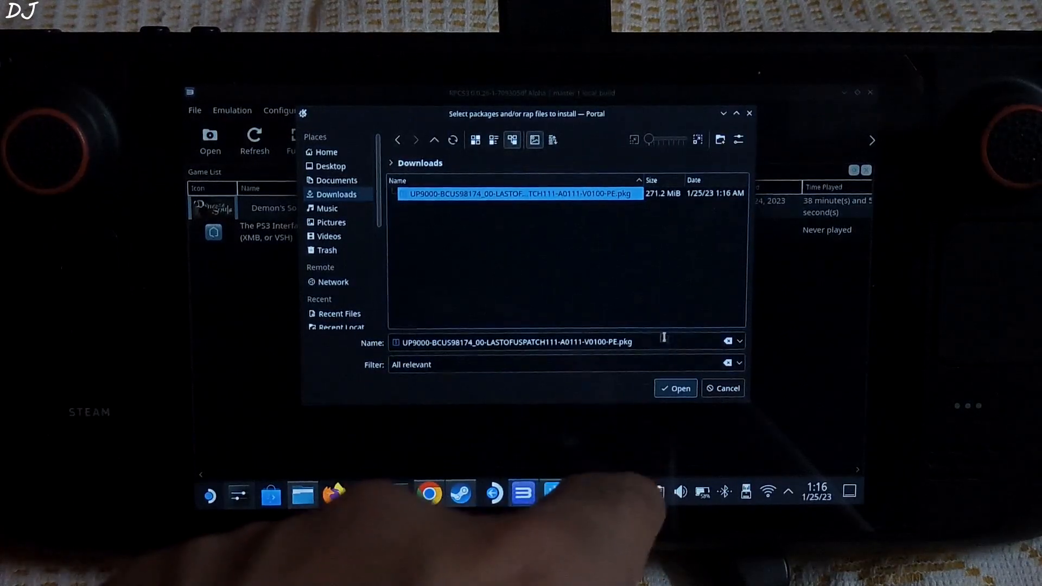
click(675, 388)
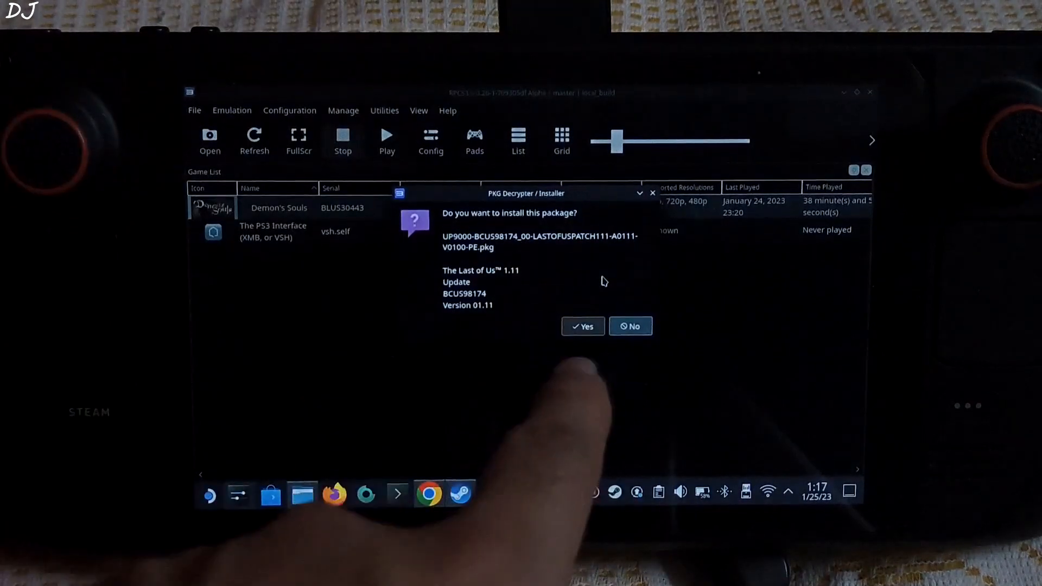
click(630, 325)
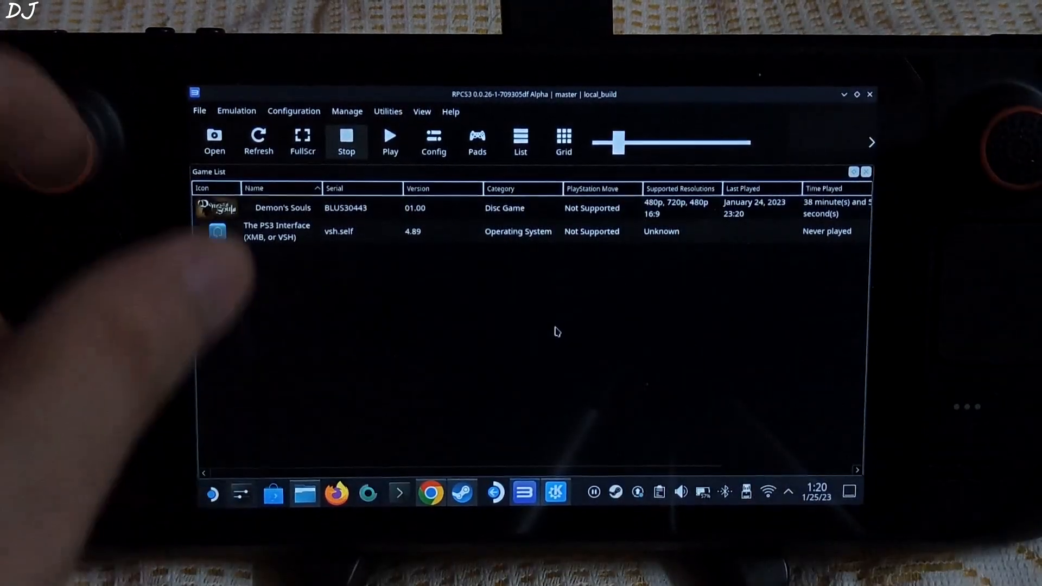
Download the latest patches in Manage > Game Patches and dismiss the up-to-date notice
click(346, 110)
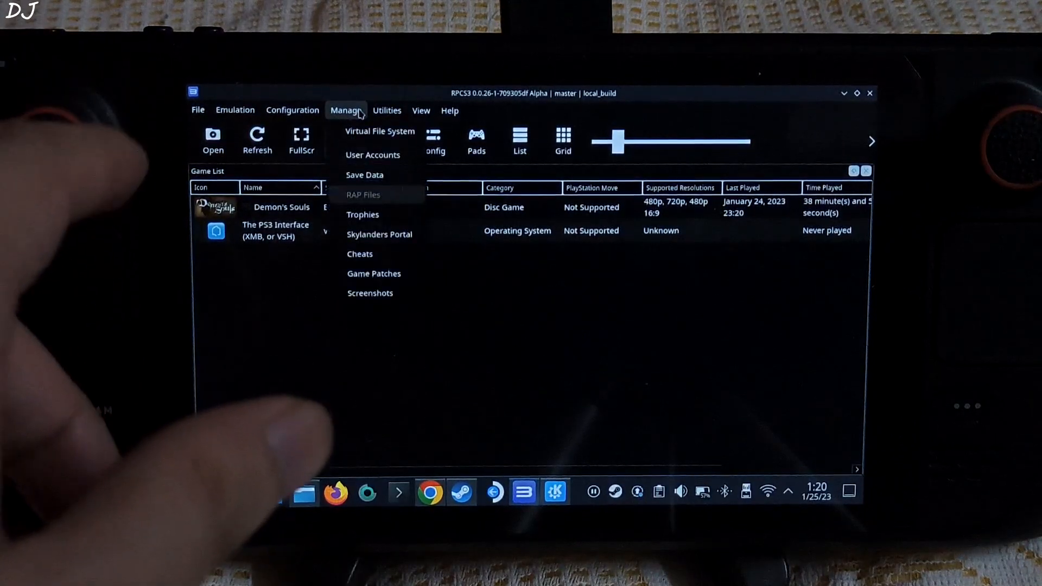
click(374, 273)
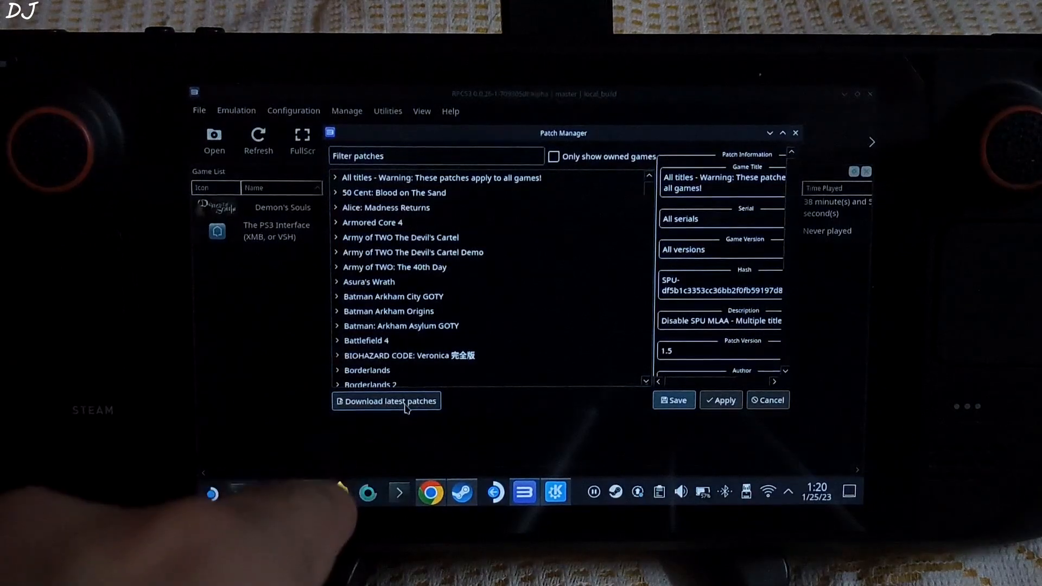
click(386, 401)
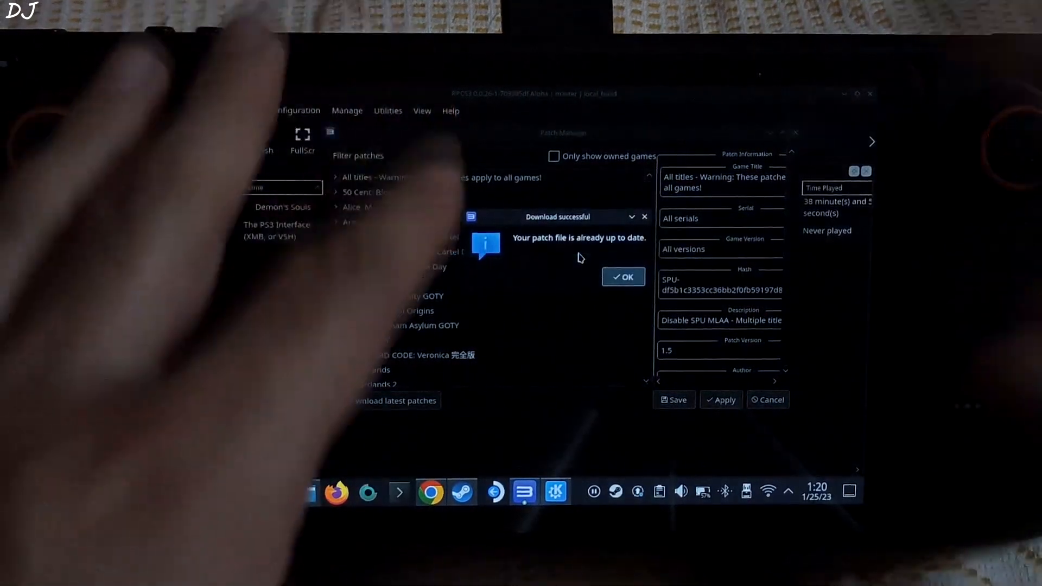
click(622, 277)
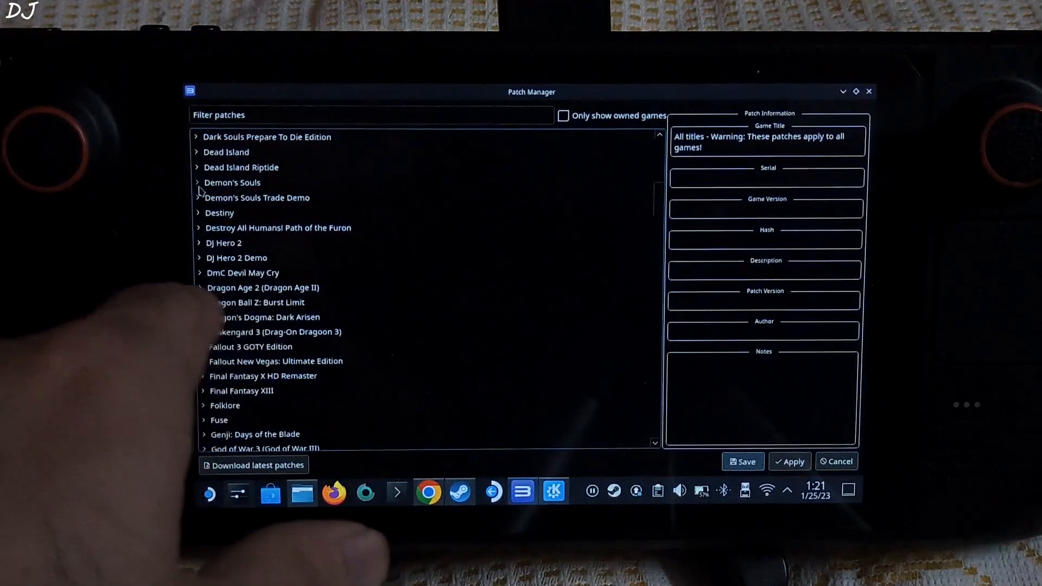
Expand Demon's Souls BLUS30443 v.01.00 and tick the Unlock FPS patch
click(197, 182)
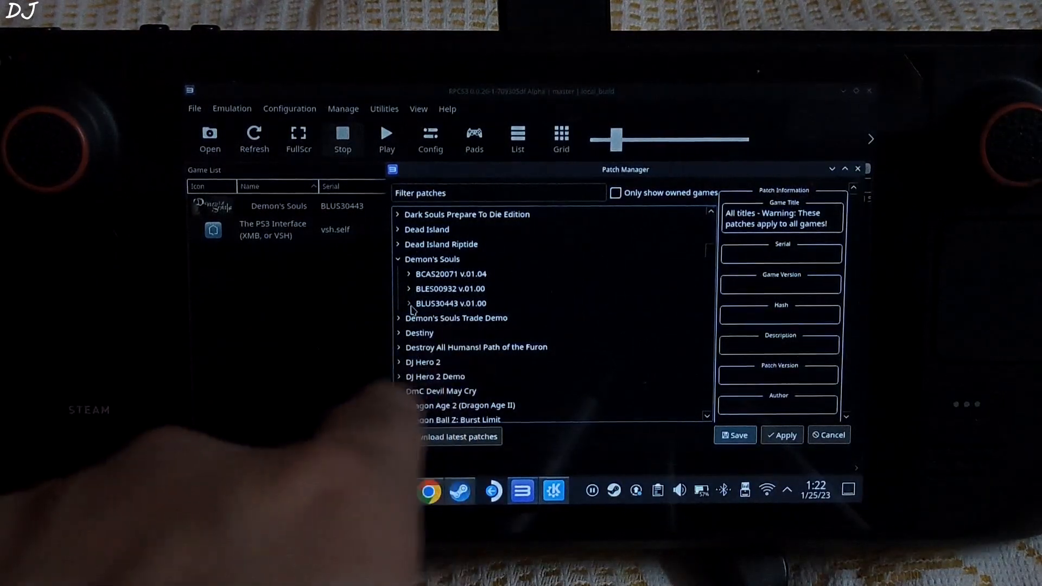
click(409, 302)
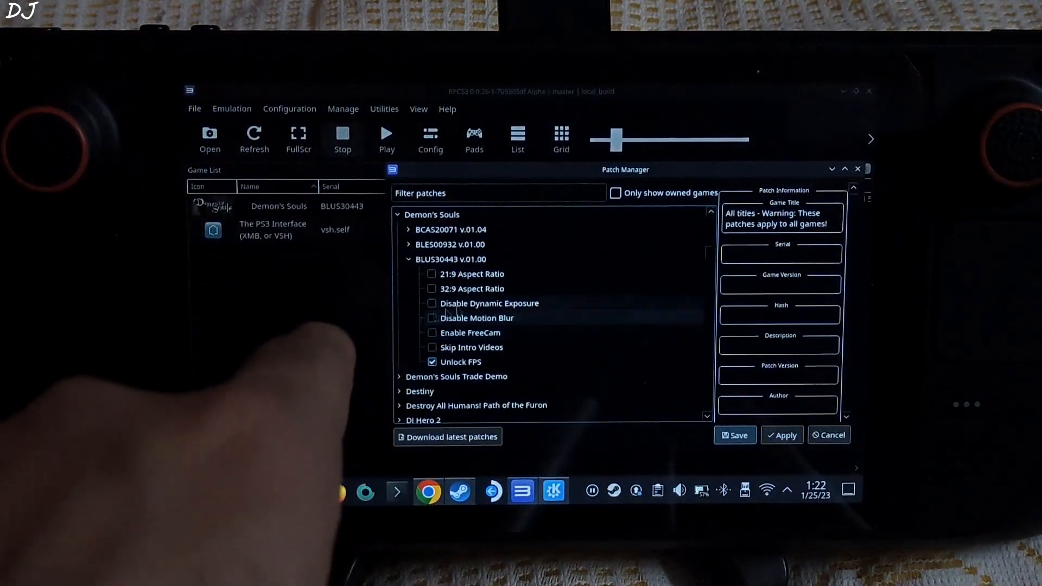
mouse_move(472, 287)
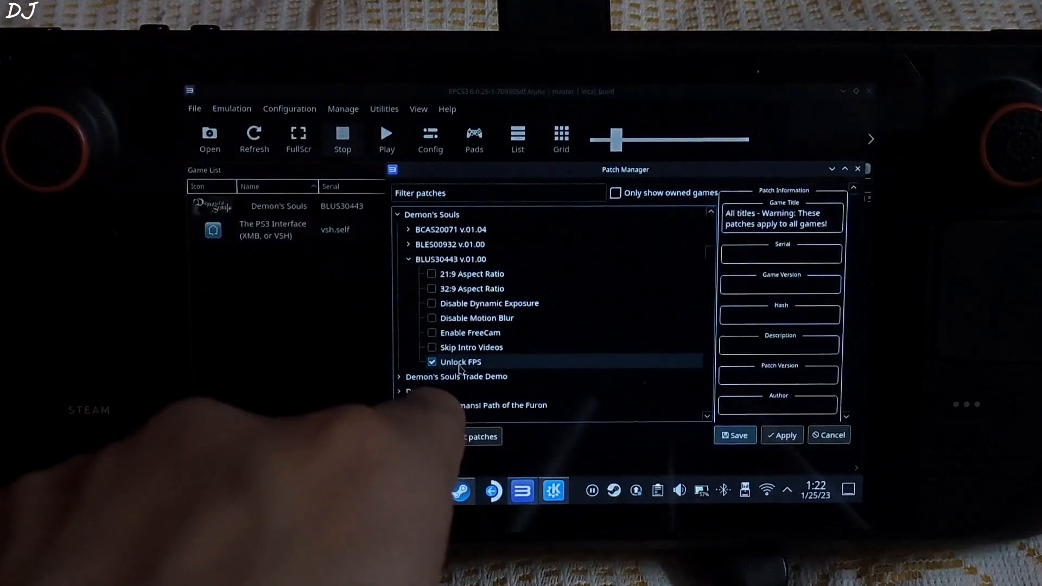
click(460, 362)
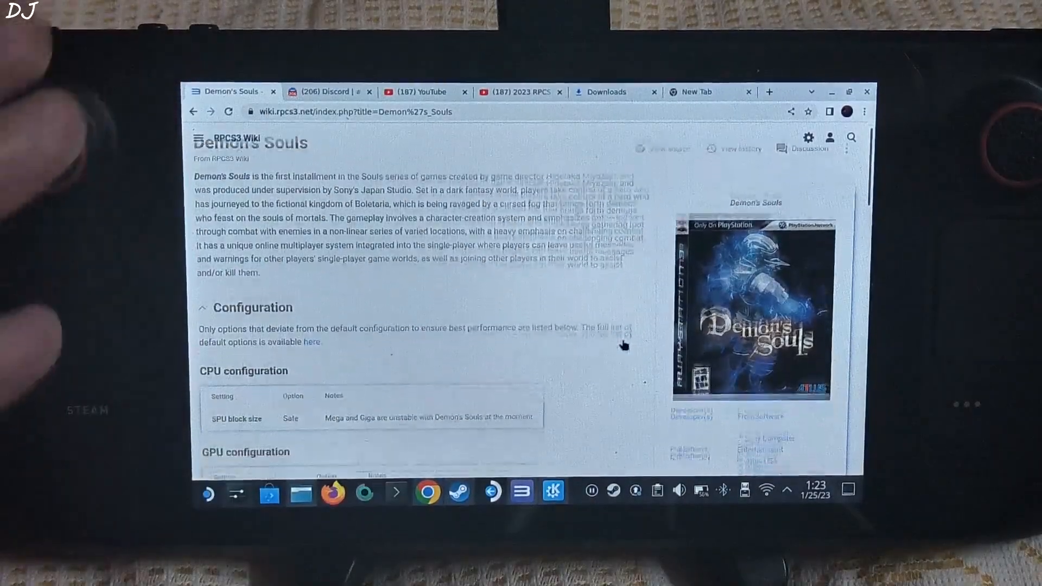
Scroll the Demon's Souls wiki page down to its CPU and GPU configuration tables
scroll(down, 3)
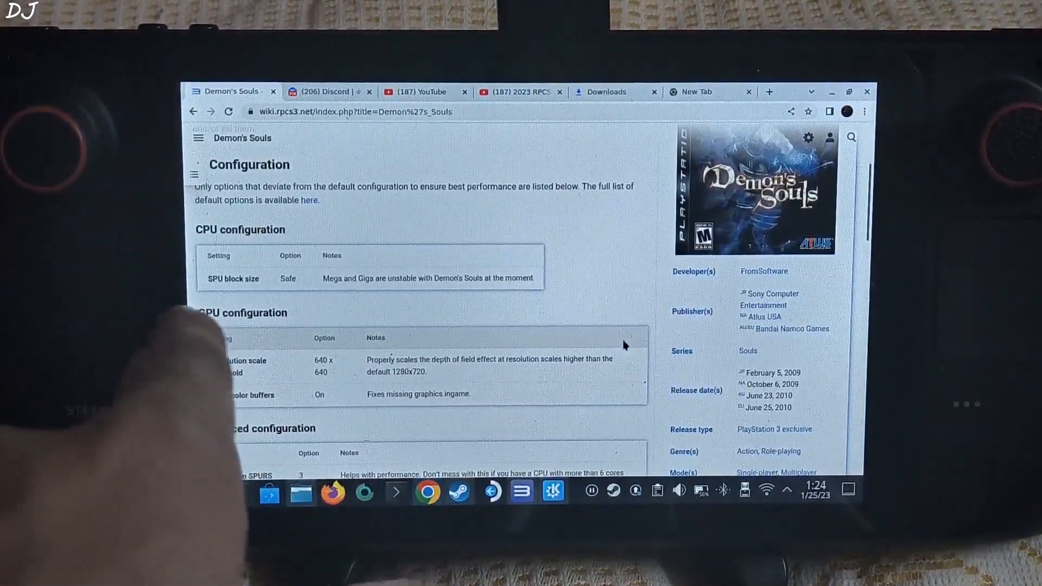
scroll(down, 3)
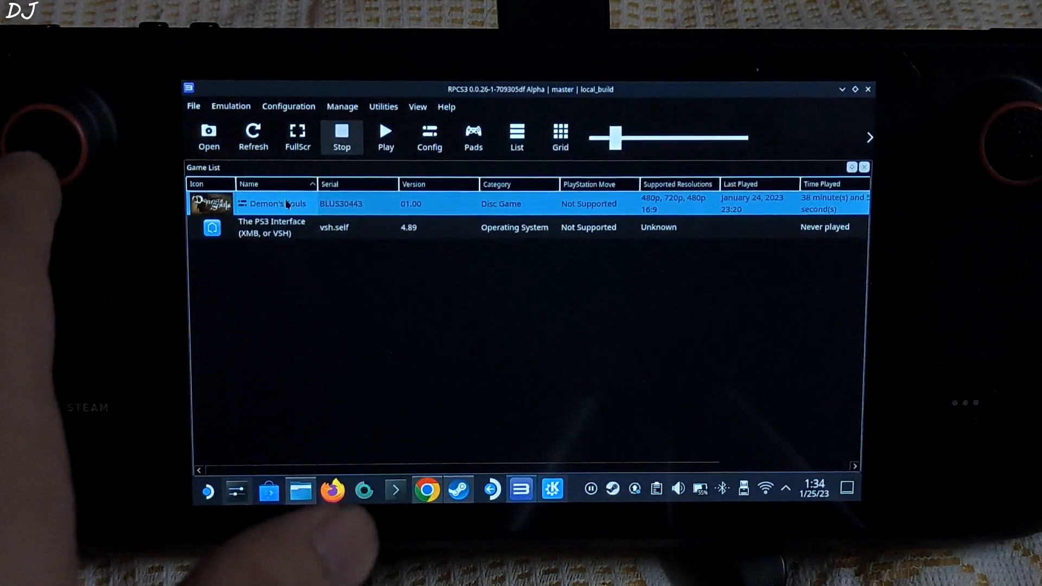
Choose Change Custom Configuration for Demon's Souls from the game list
right_click(272, 203)
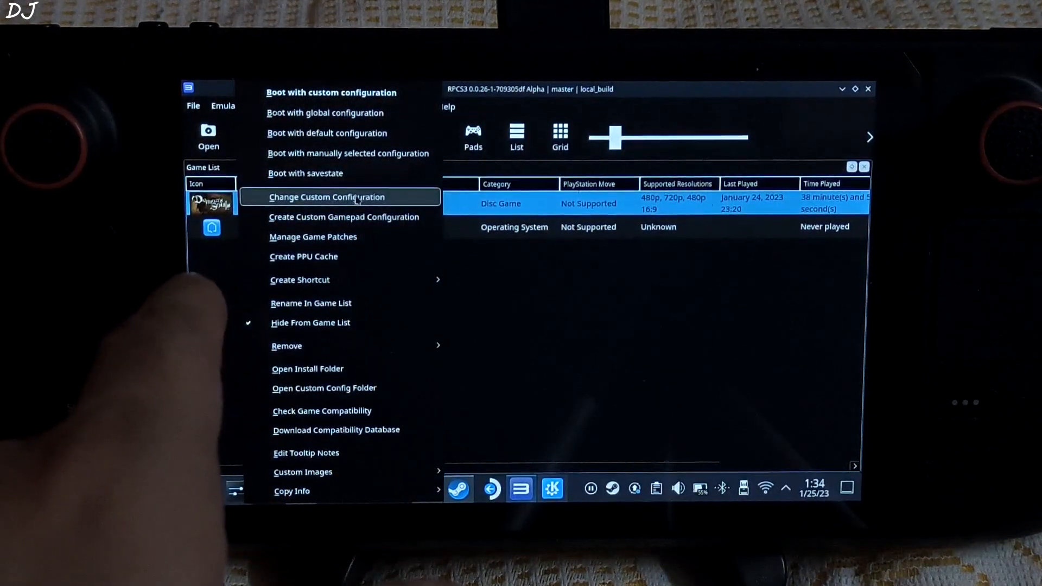
click(327, 197)
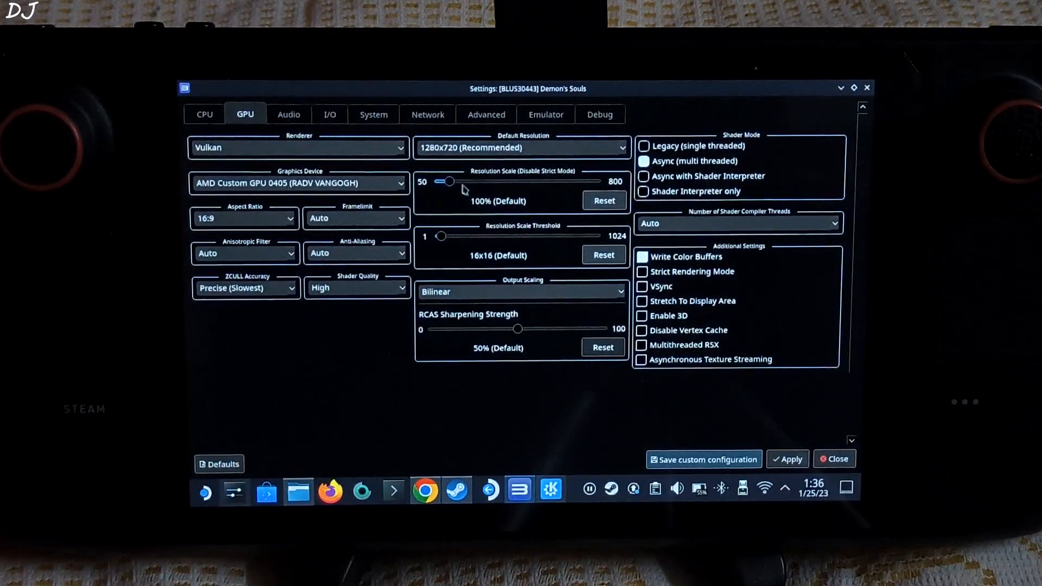
Try Resolution Scale at 125% and 175%, then return it to 100%
drag(449, 181, 455, 181)
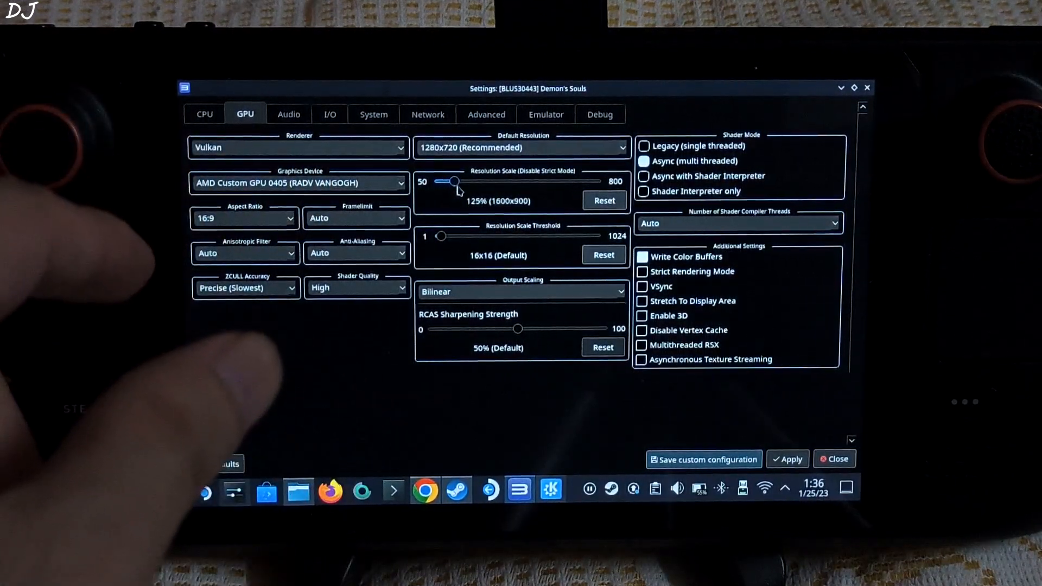
drag(454, 181, 472, 182)
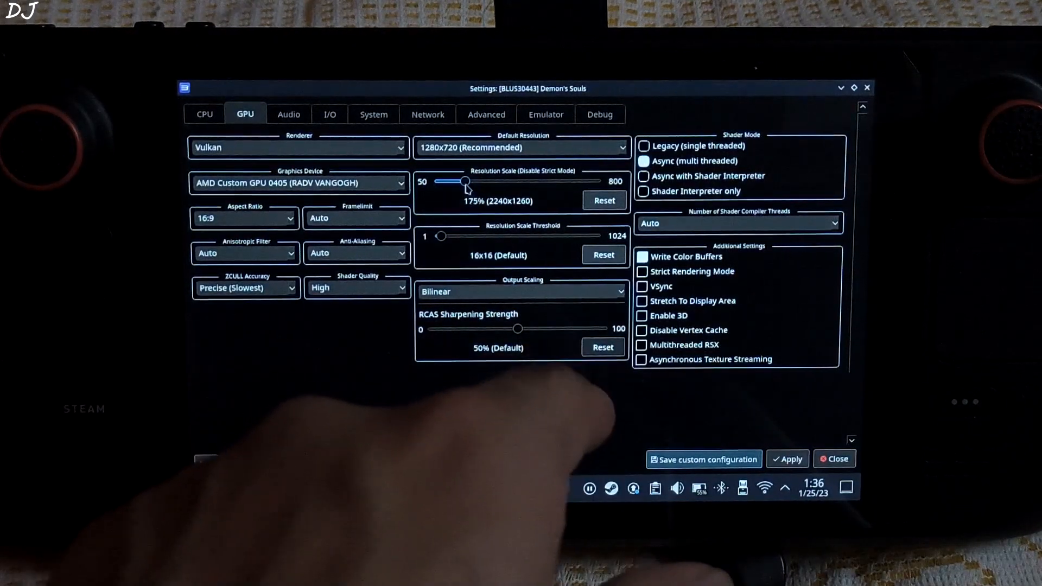
drag(466, 180, 453, 181)
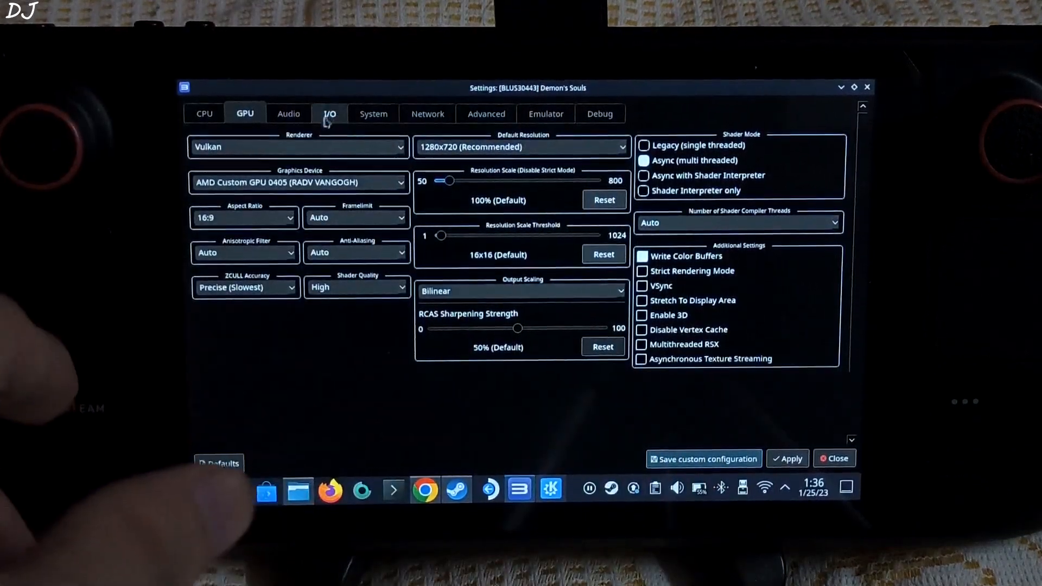
Browse the Audio, I/O, System, Network and Advanced settings tabs
click(289, 114)
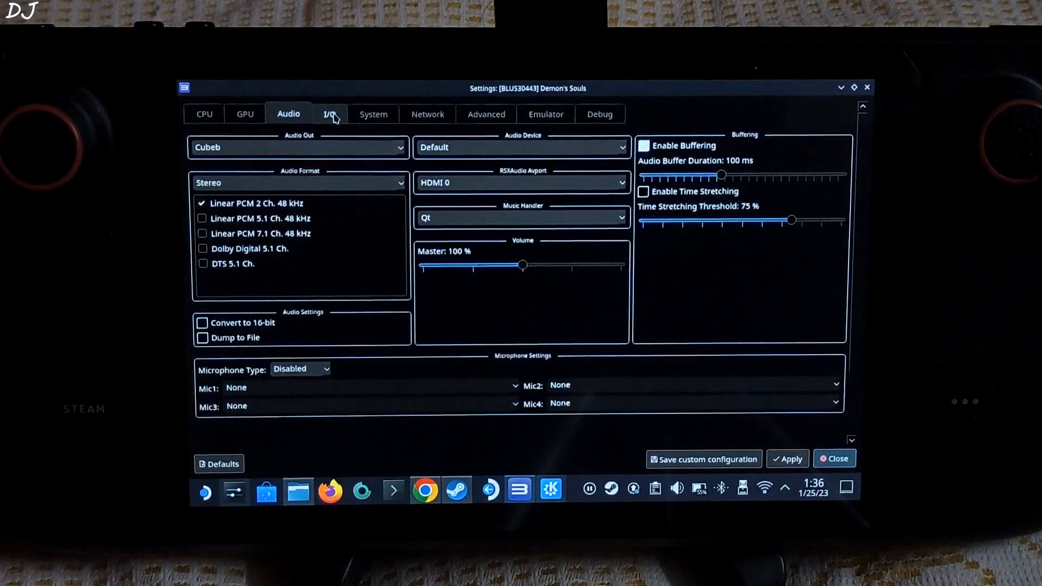
click(330, 114)
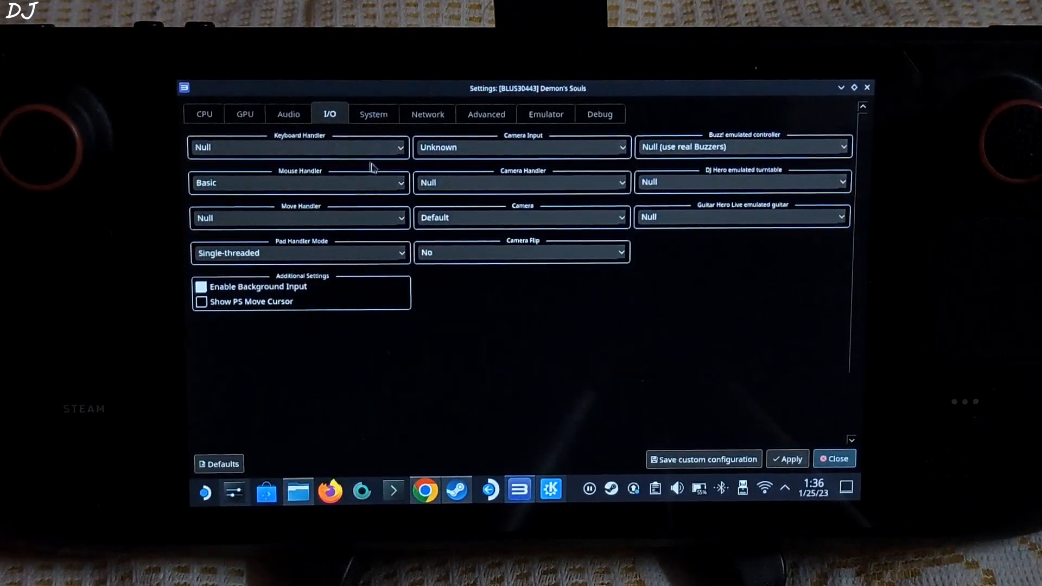
click(373, 114)
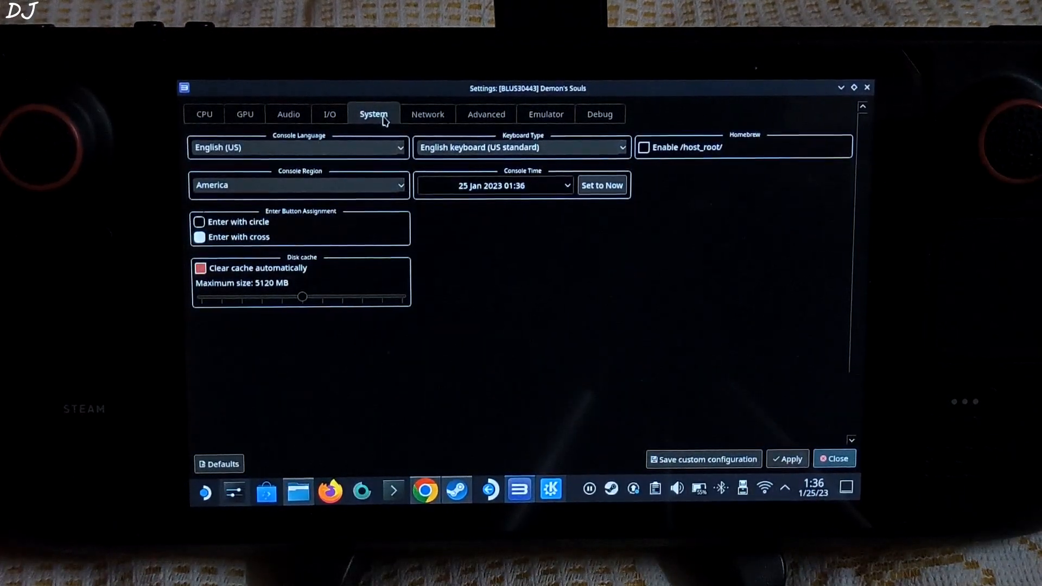
click(428, 114)
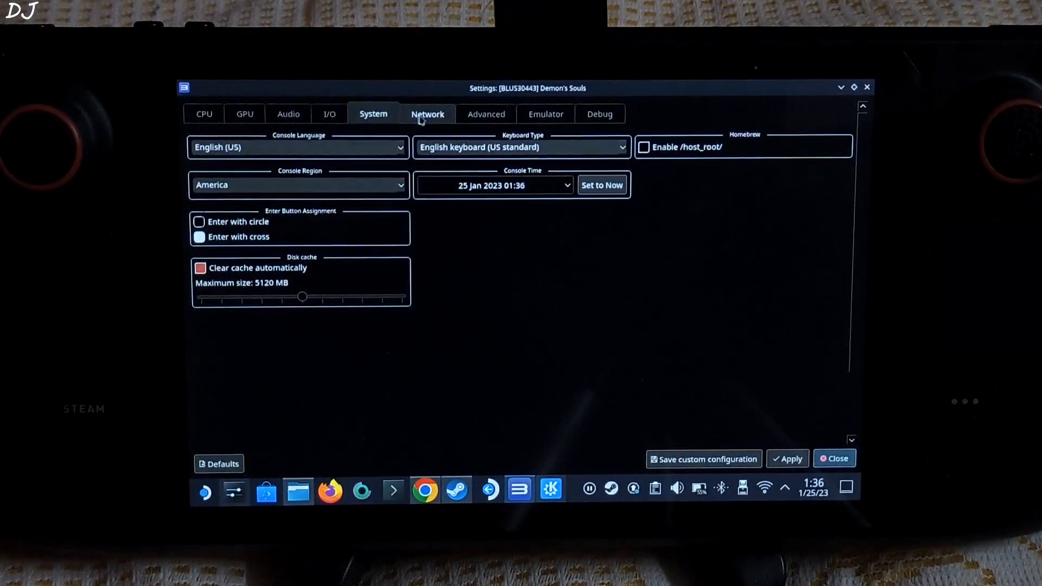
click(428, 114)
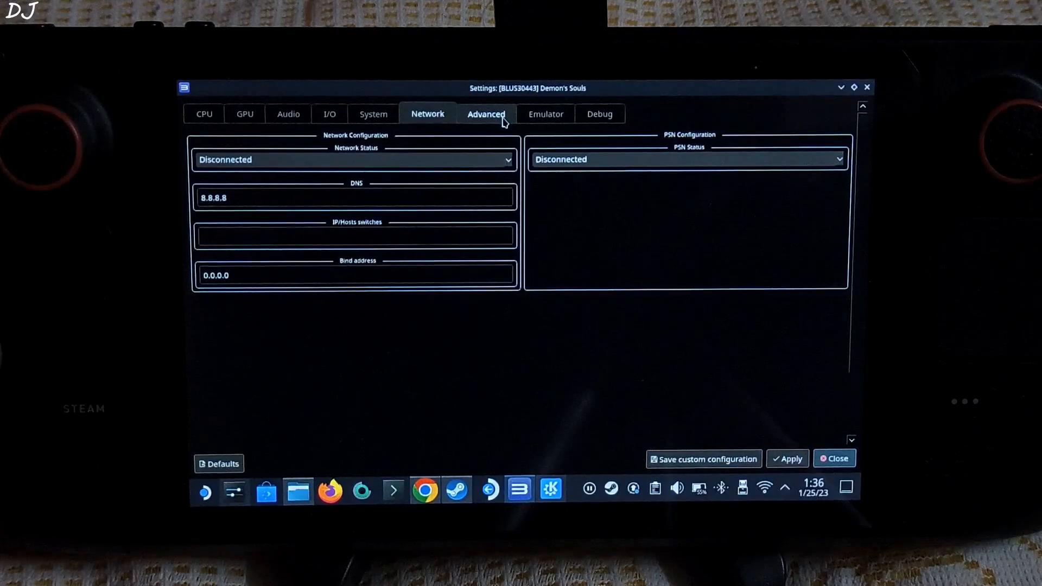
click(486, 114)
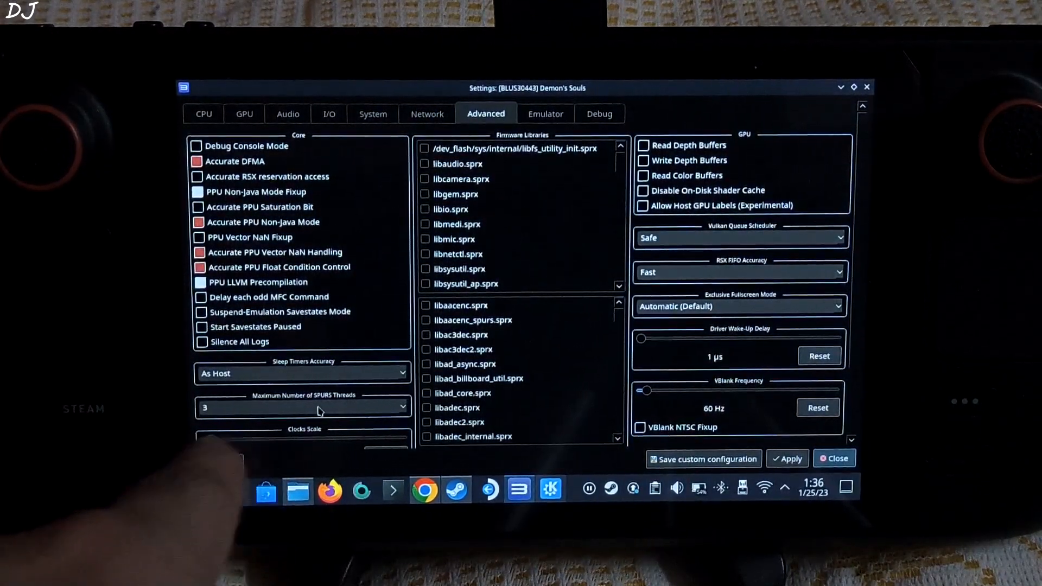
click(303, 407)
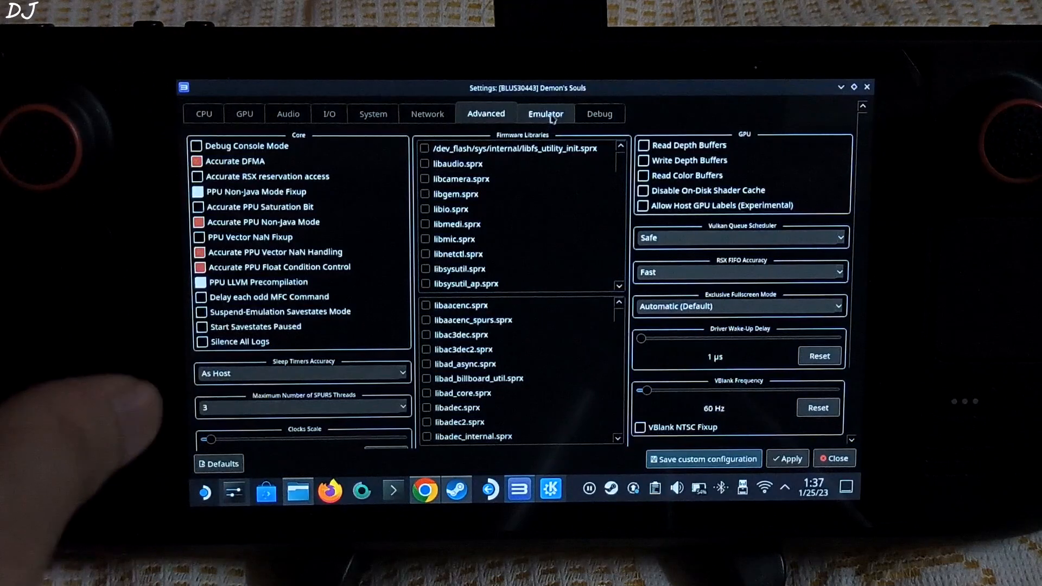
Review the Emulator and Debug tabs, then apply the custom configuration
click(544, 113)
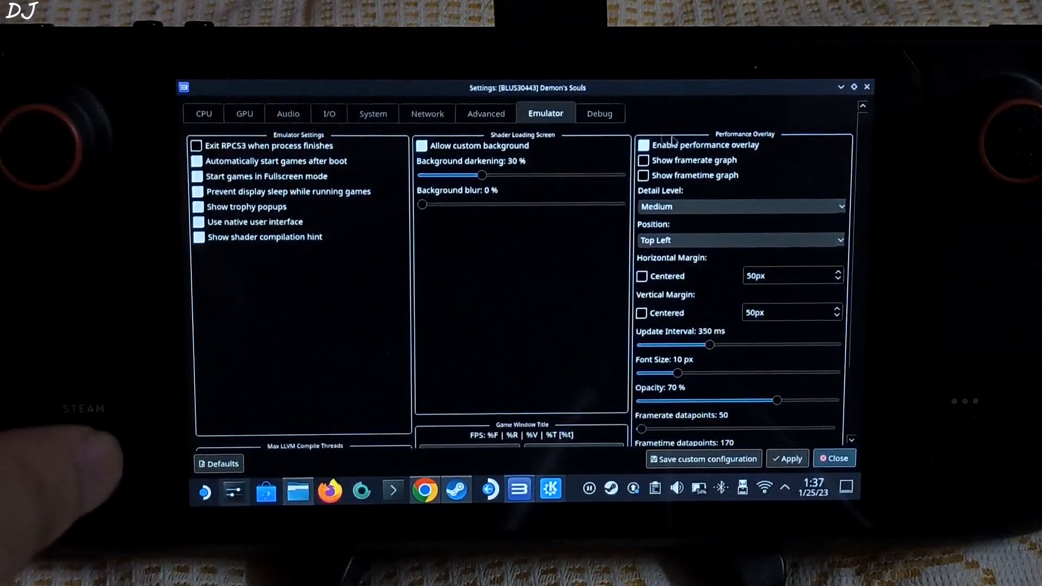
click(599, 113)
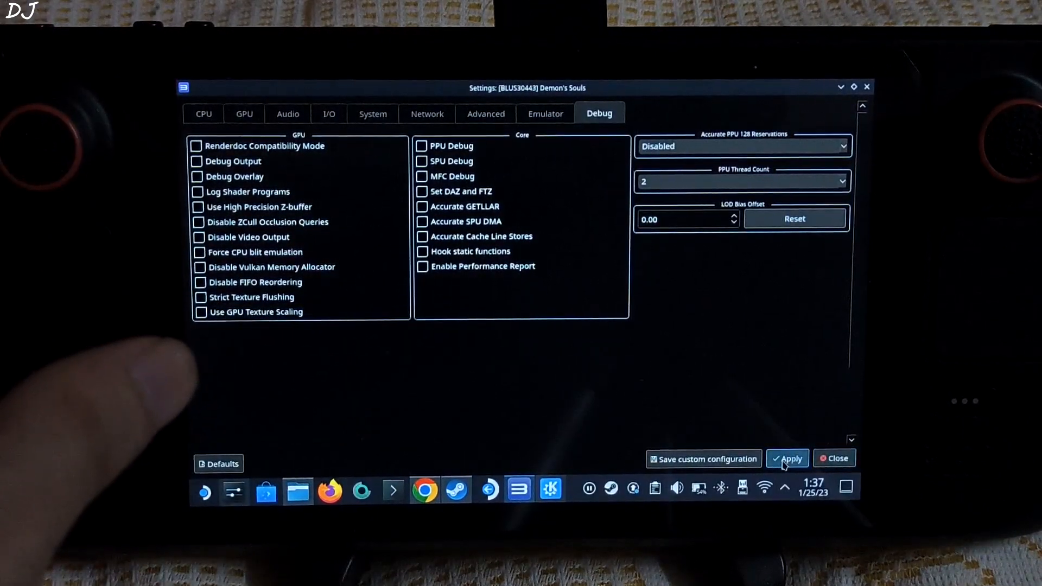
click(833, 458)
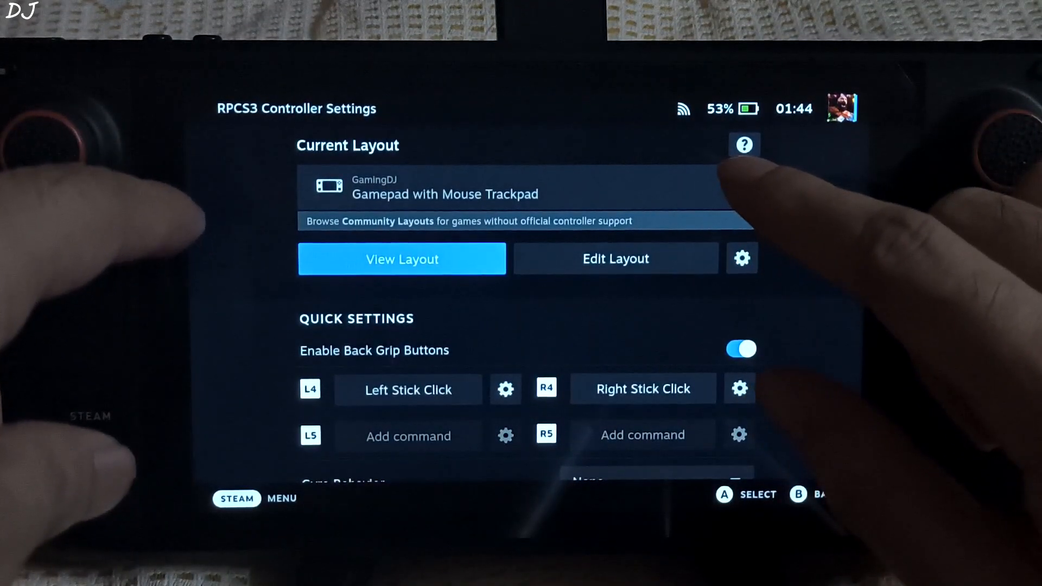
View the layout's Buttons list and inspect the L4 and R4 back grip stick-click mappings
click(614, 258)
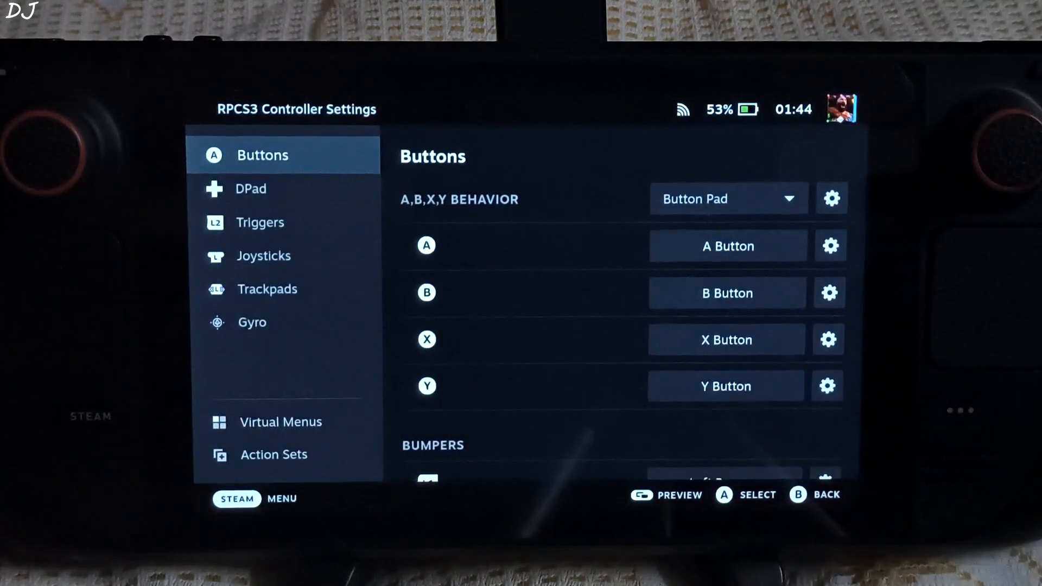
scroll(down, 3)
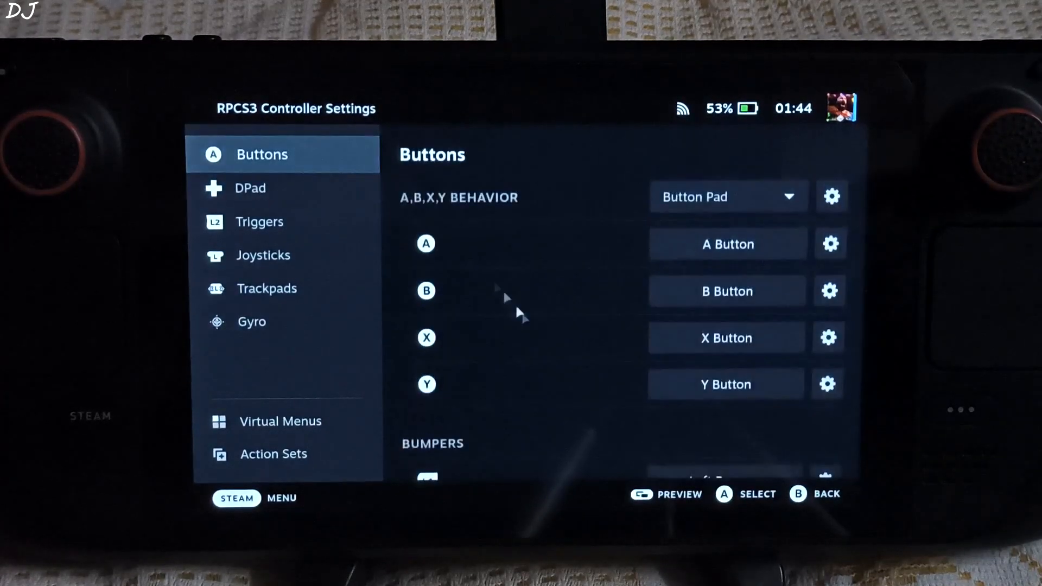
scroll(down, 3)
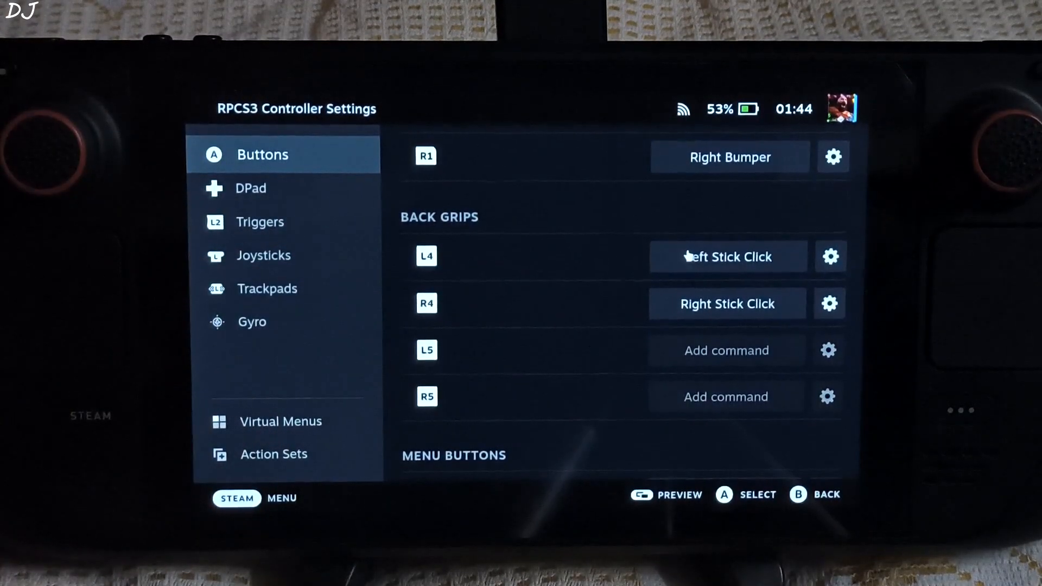
click(726, 256)
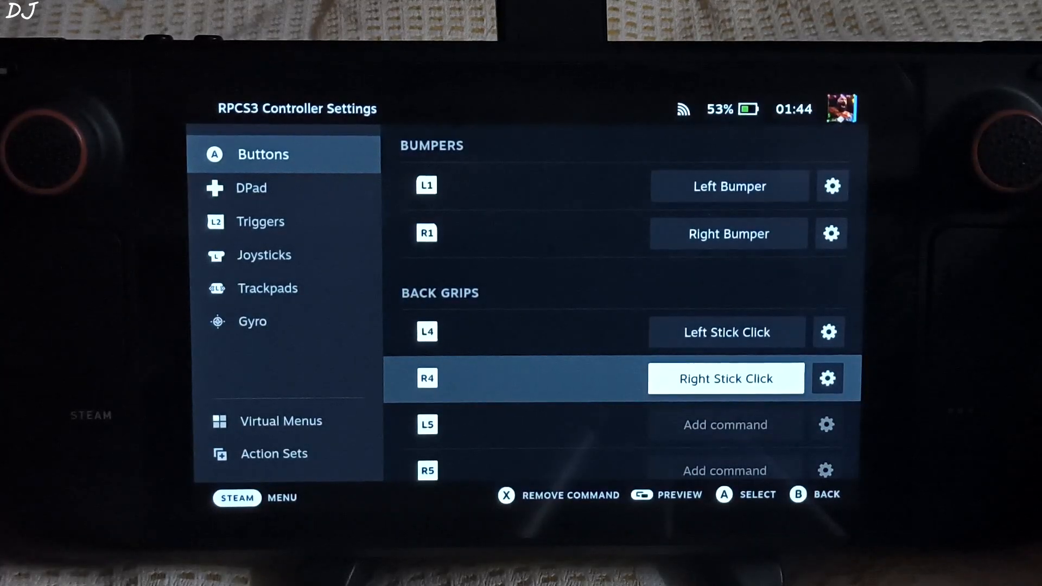
click(726, 377)
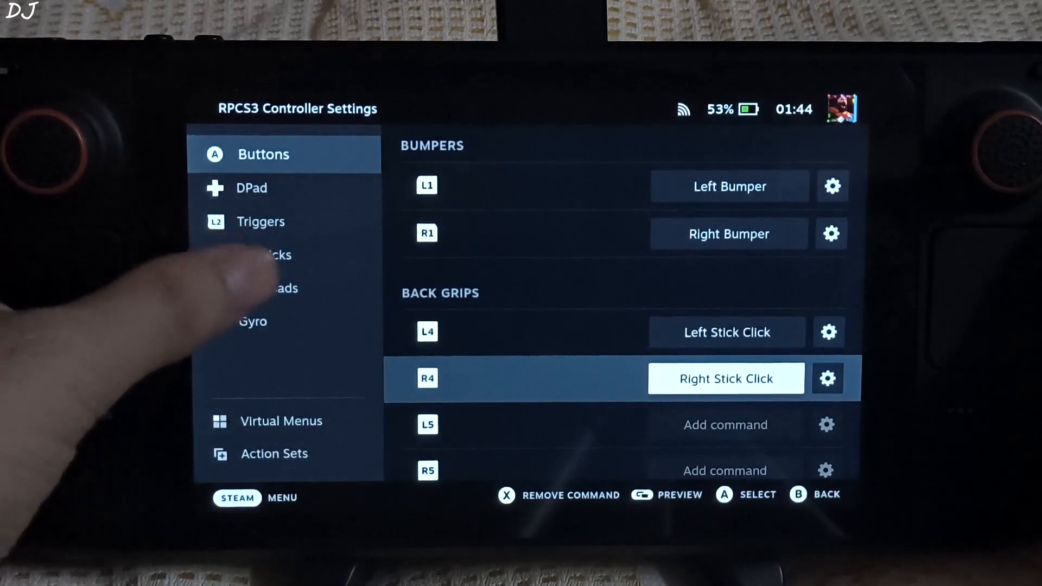
click(266, 288)
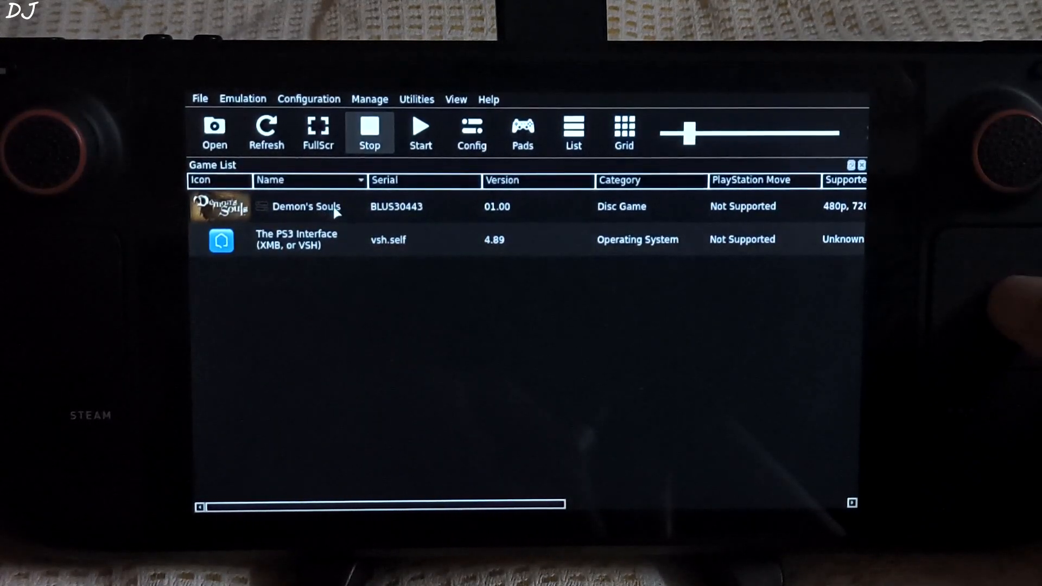
Select Demon's Souls in RPCS3's game list
click(306, 206)
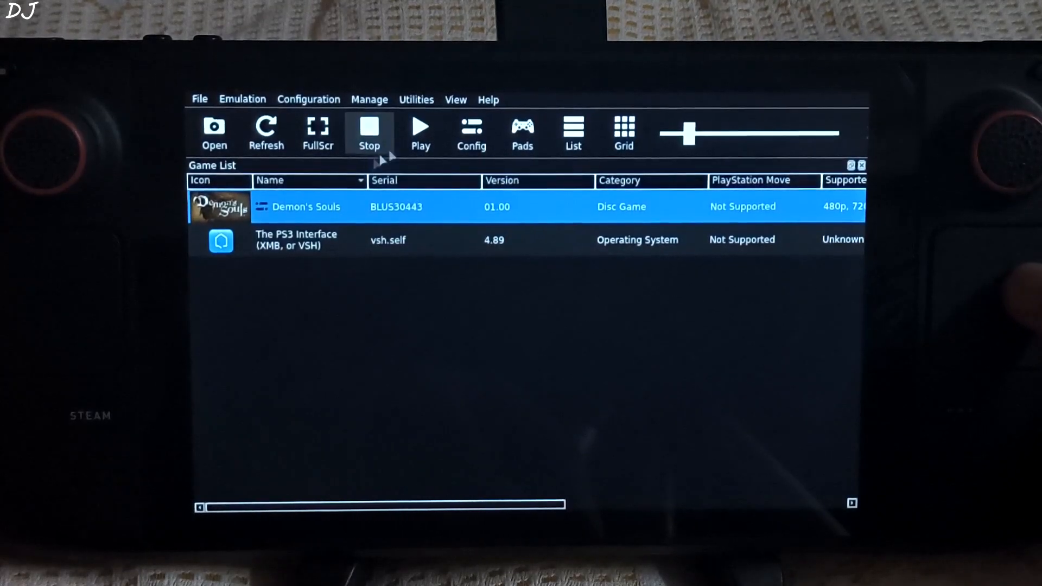